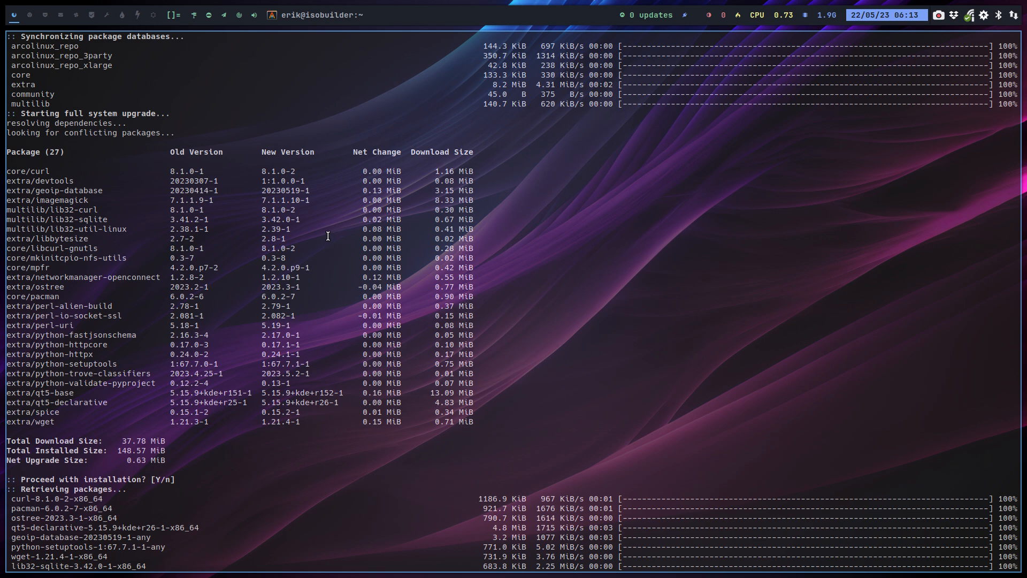
mouse_move(178, 238)
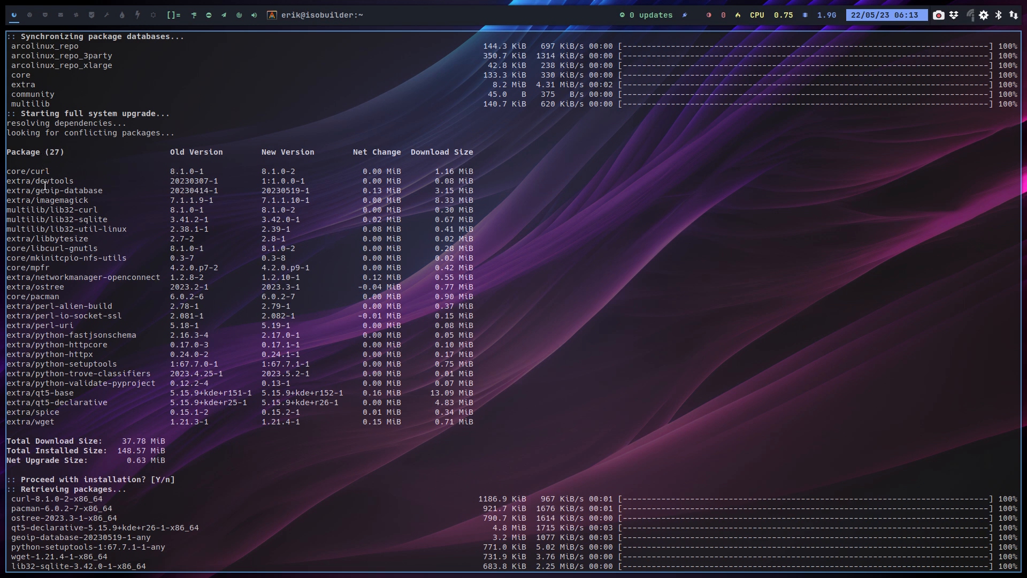
mouse_move(44, 257)
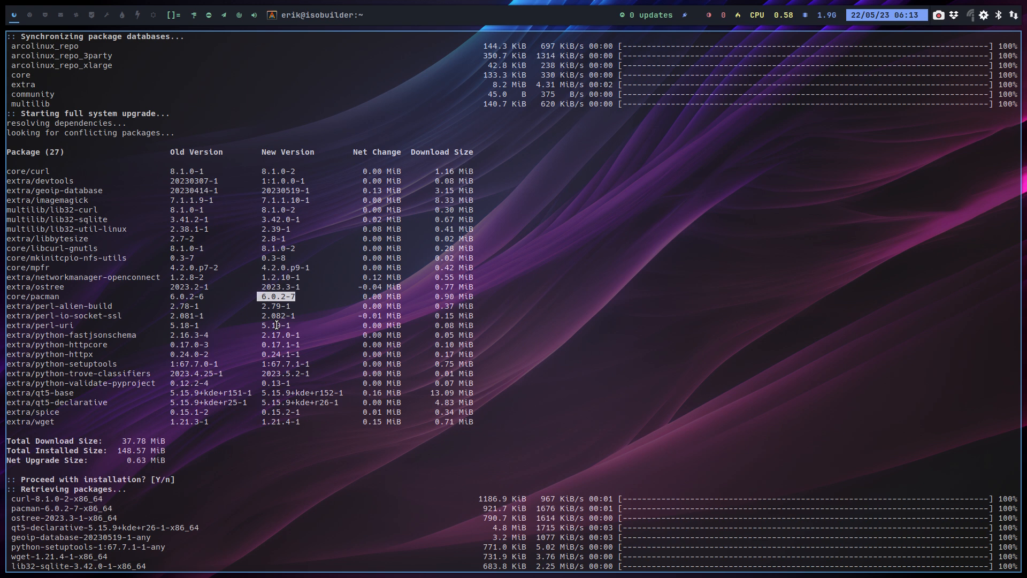
mouse_move(356, 297)
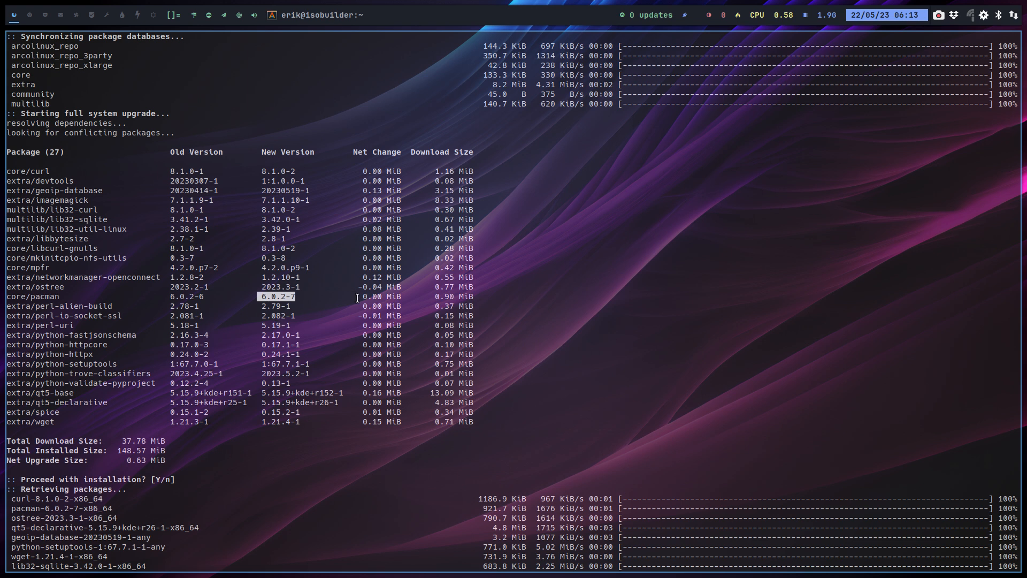
Scroll the upgrade output down to the warning that pacman.conf.pacnew was installed.
scroll(down, 3)
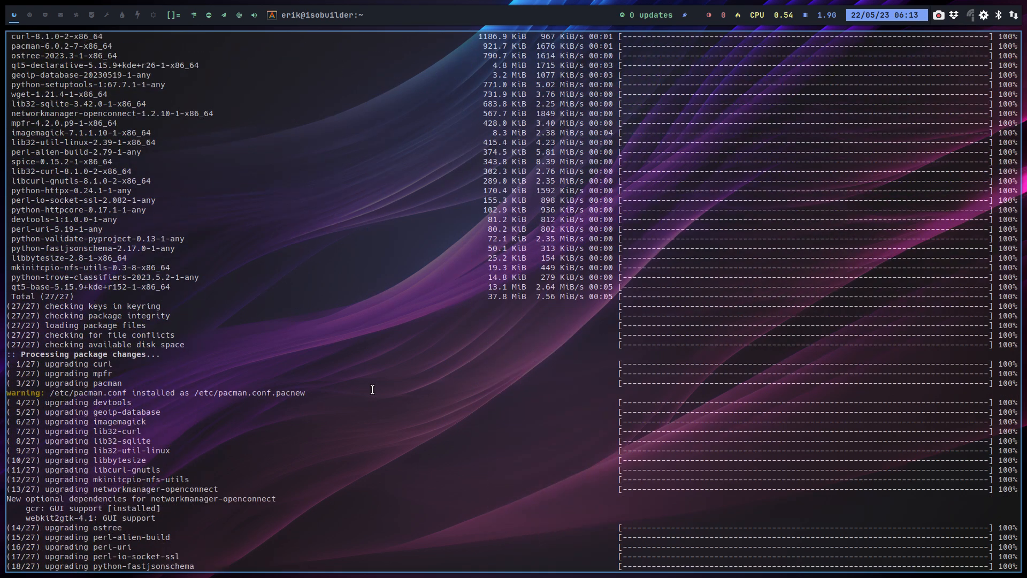
Open a second, empty Alacritty terminal pane beside the running upgrade.
double_click(282, 393)
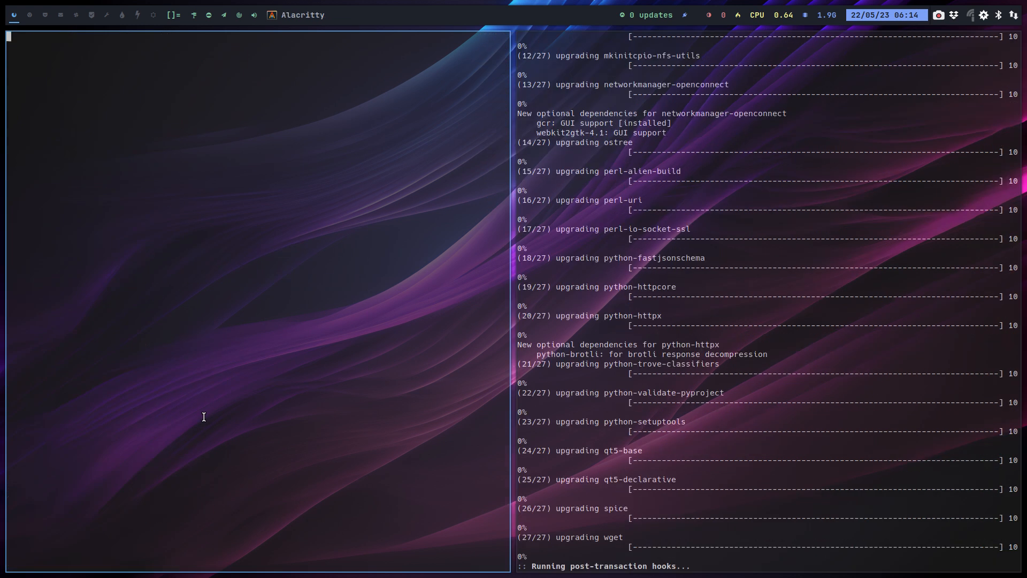
Launch Thunar from the new terminal pane, opening at the home folder.
text(nmir)
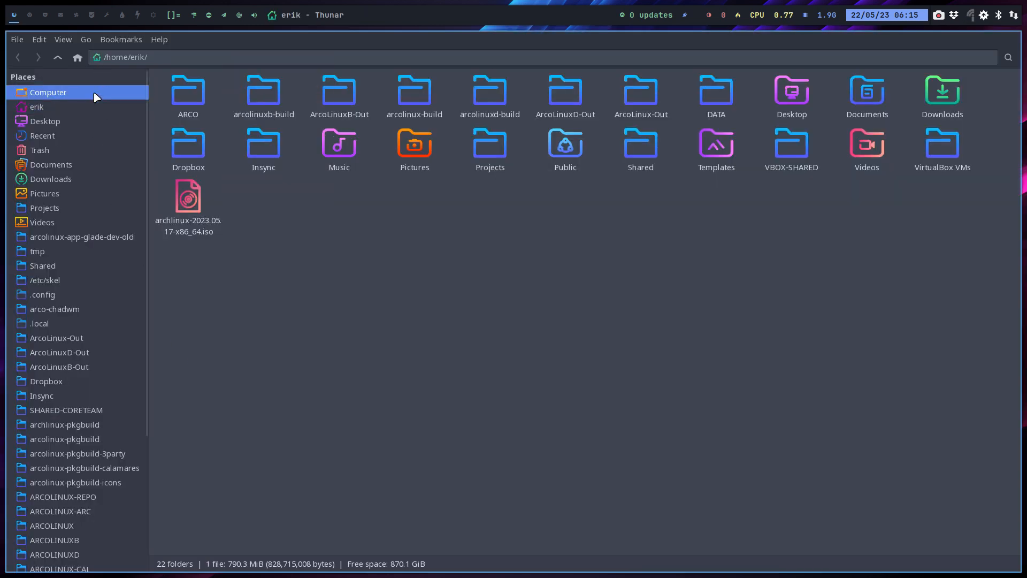
Open /etc from the file system root and select pacman.conf.bak.
click(47, 92)
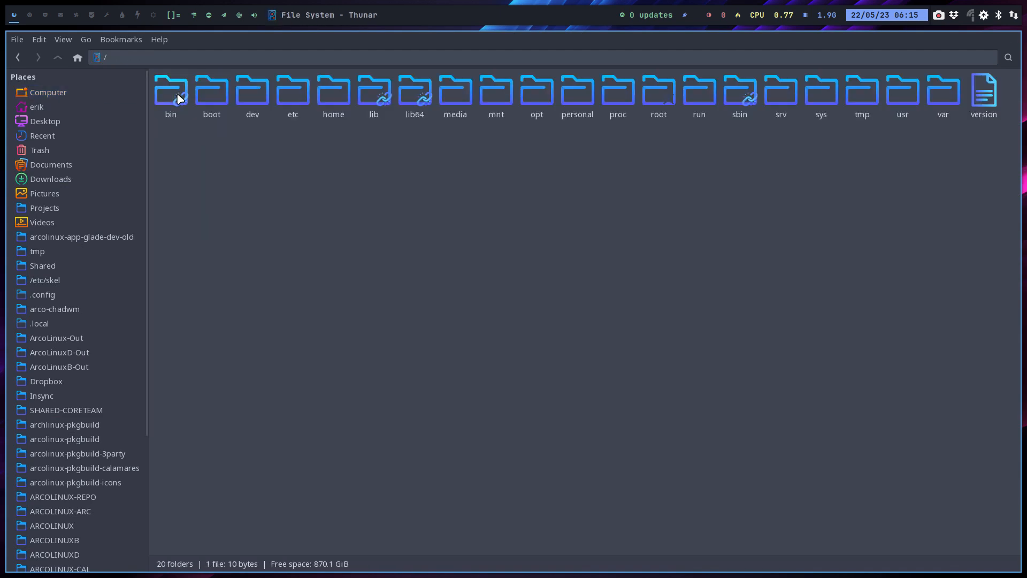
double_click(293, 91)
text(pacman.Con)
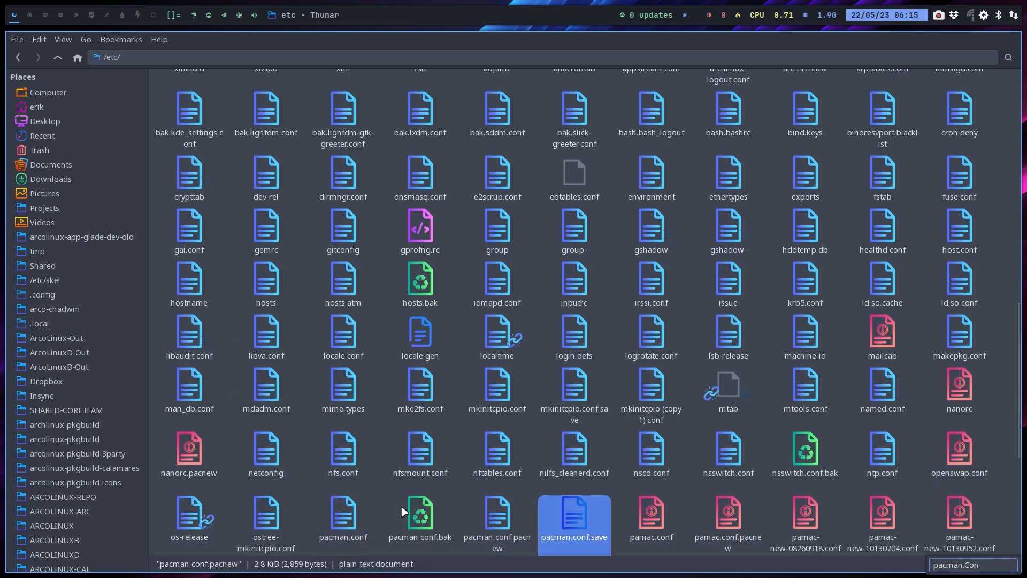
click(419, 517)
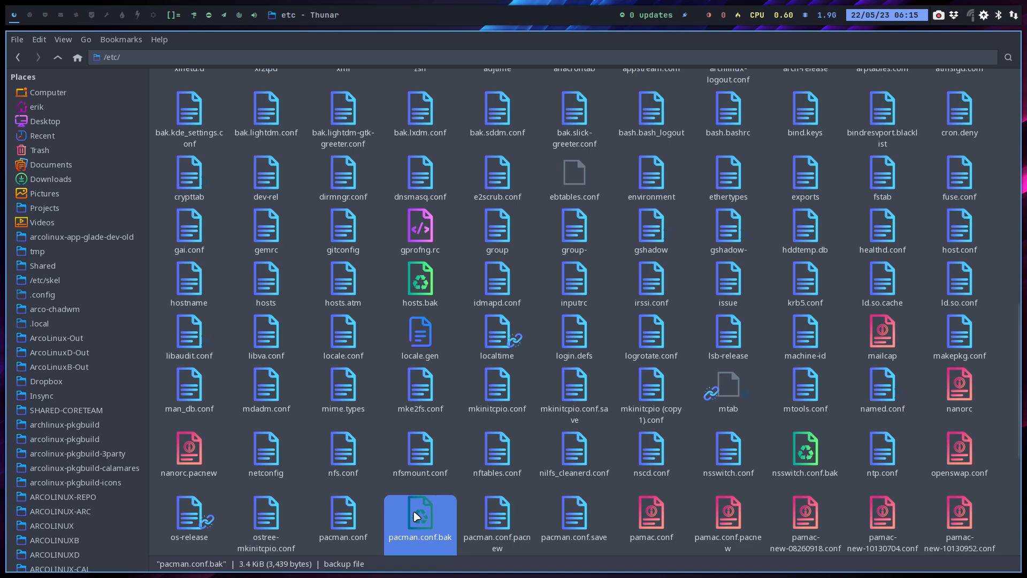
Switch to Detailed List view and scroll down to the pacman.conf files.
click(497, 519)
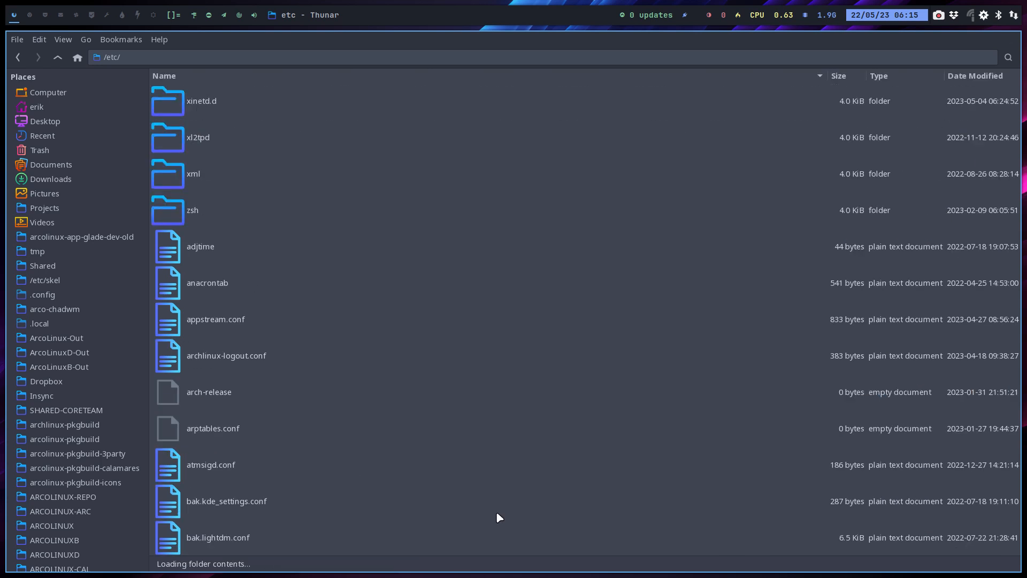
scroll(down, 3)
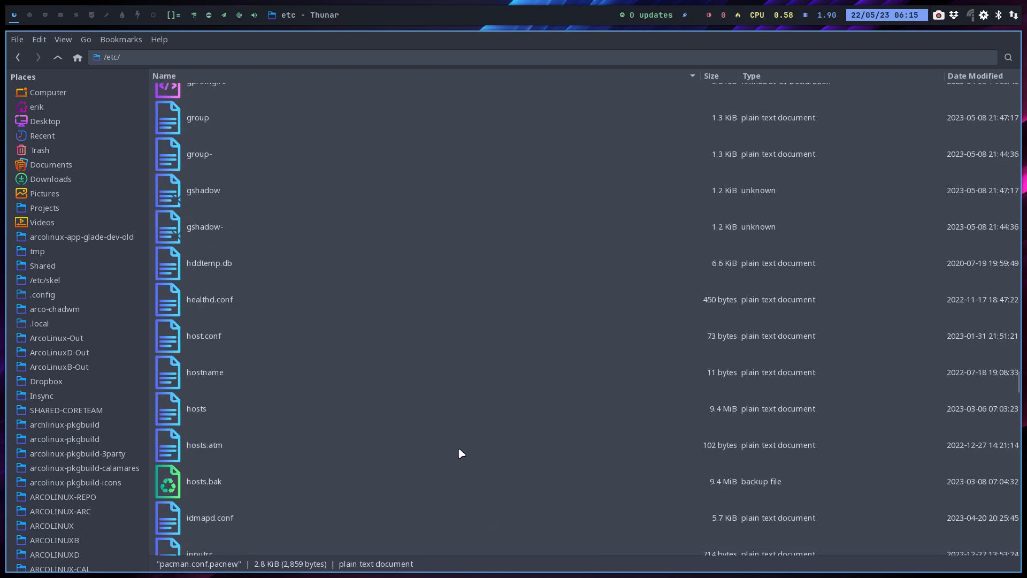
scroll(down, 3)
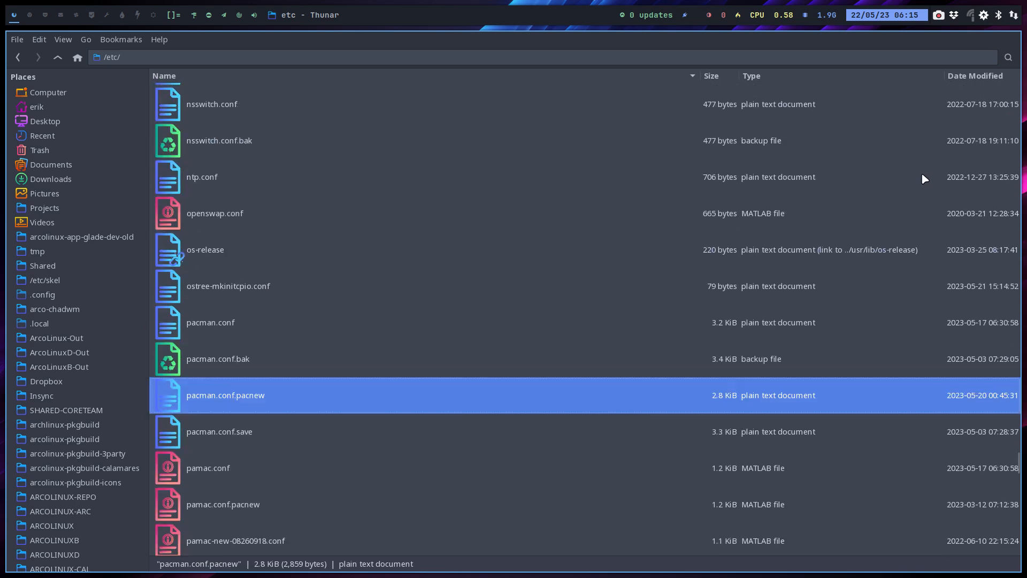
scroll(down, 3)
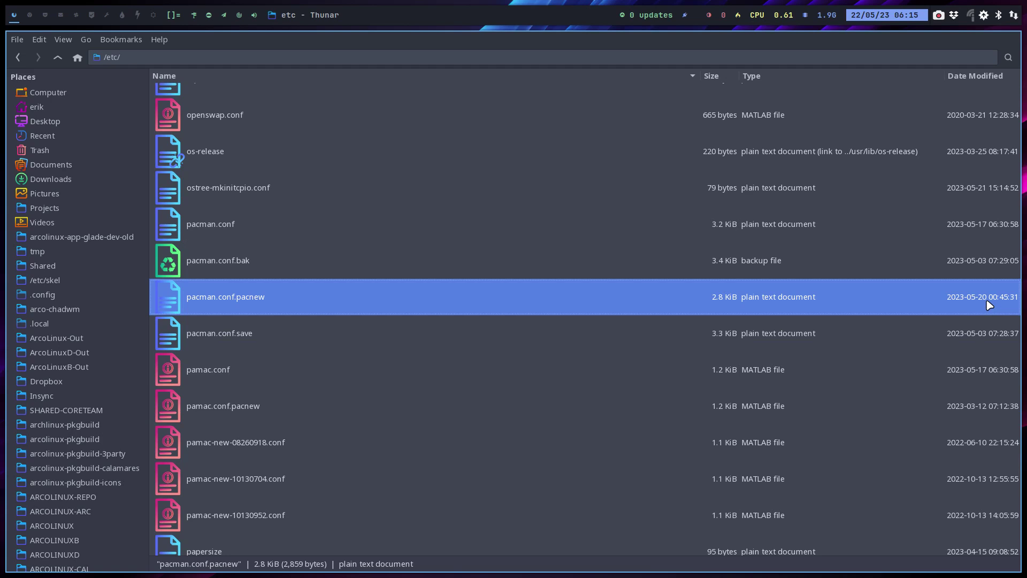
mouse_move(897, 77)
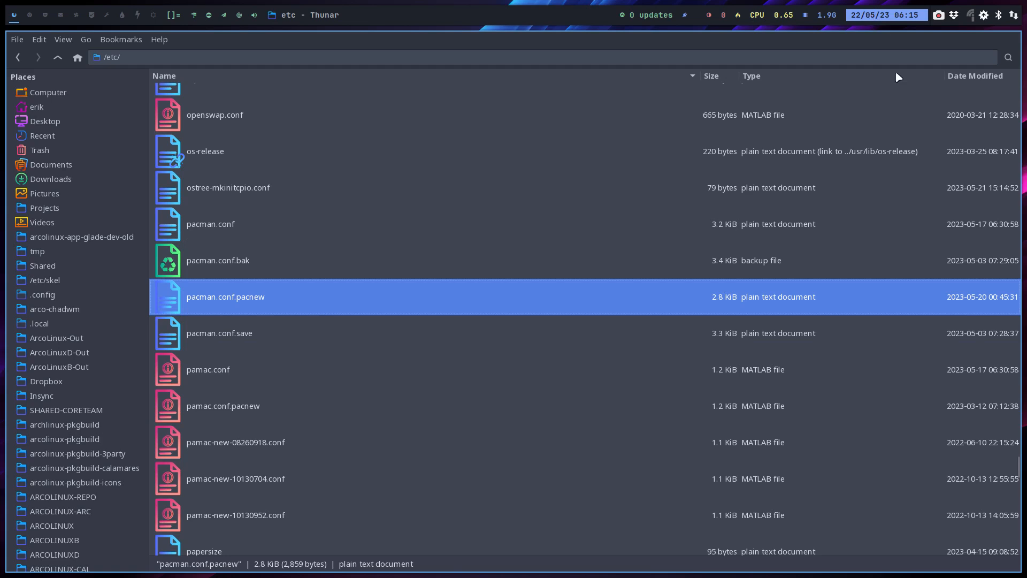
mouse_move(939, 282)
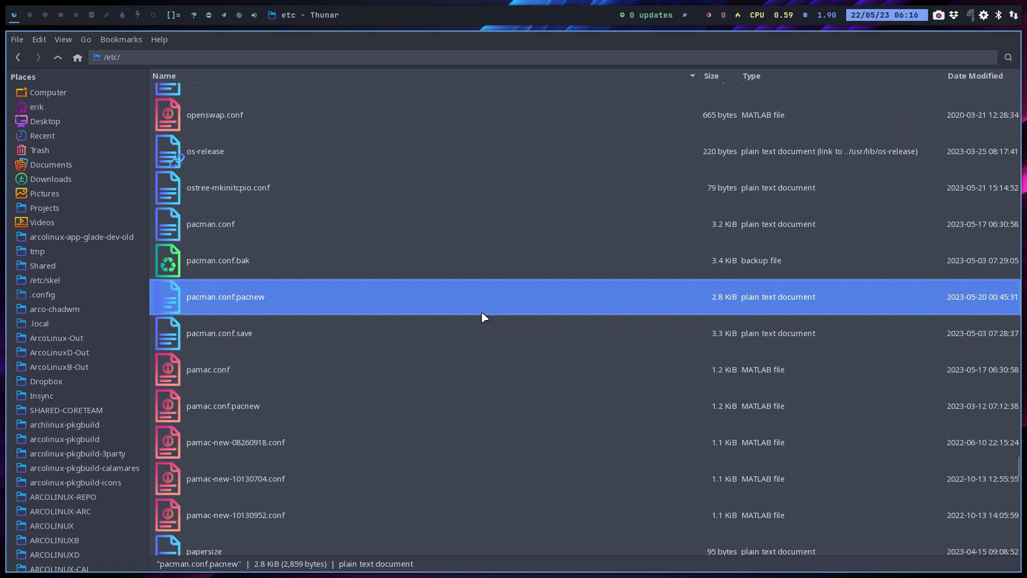
mouse_move(364, 312)
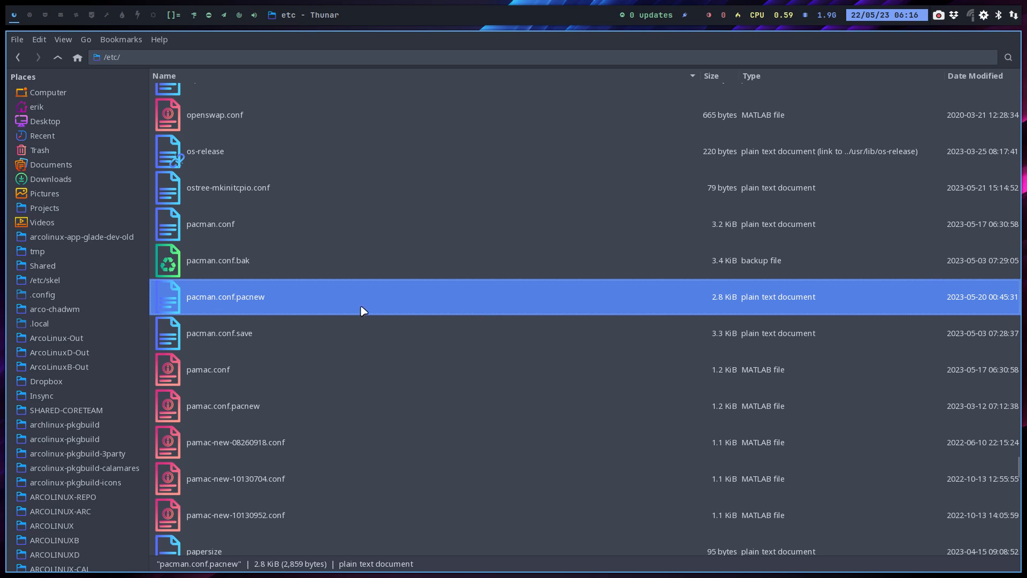
mouse_move(304, 329)
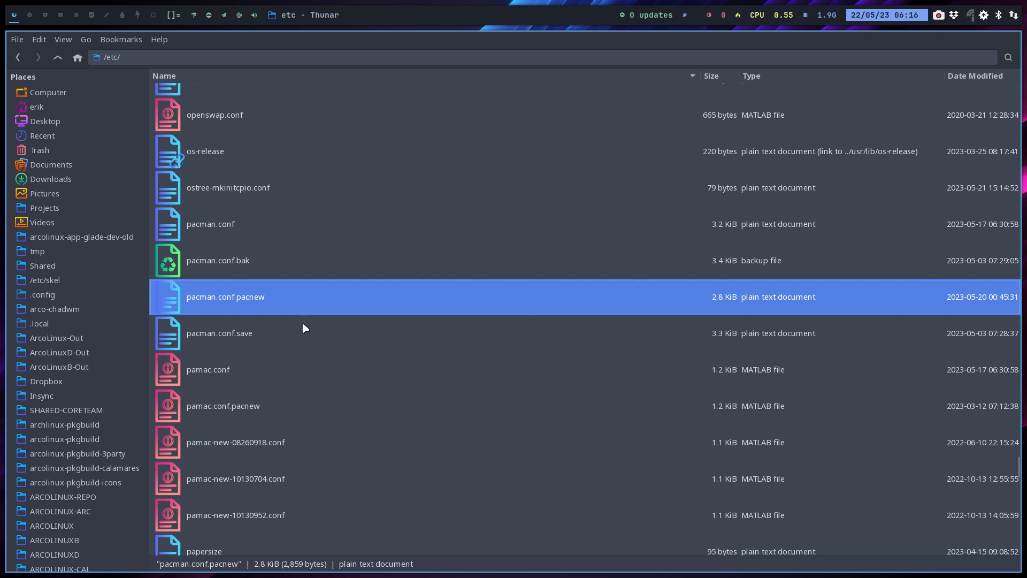
mouse_move(238, 308)
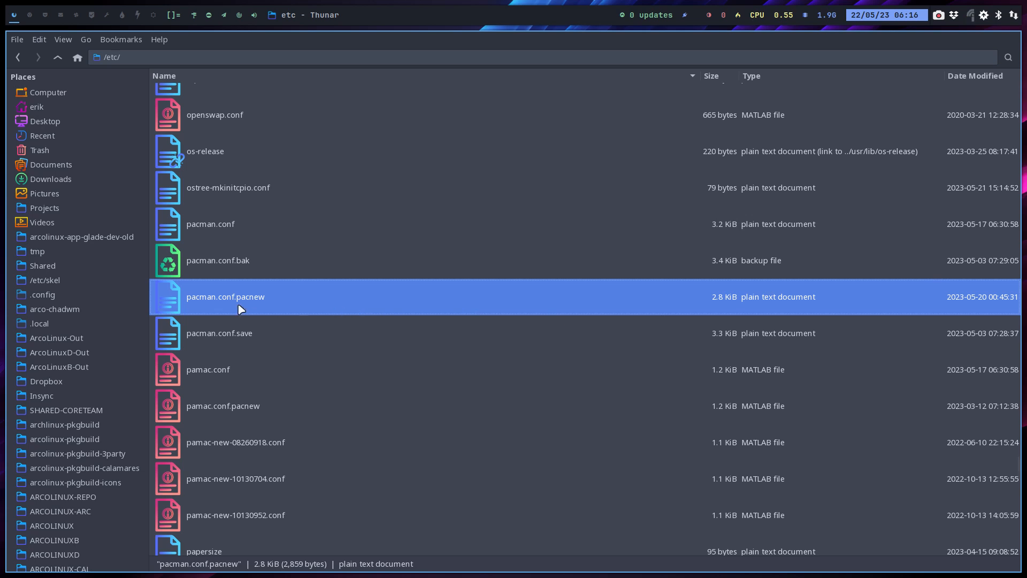
mouse_move(226, 297)
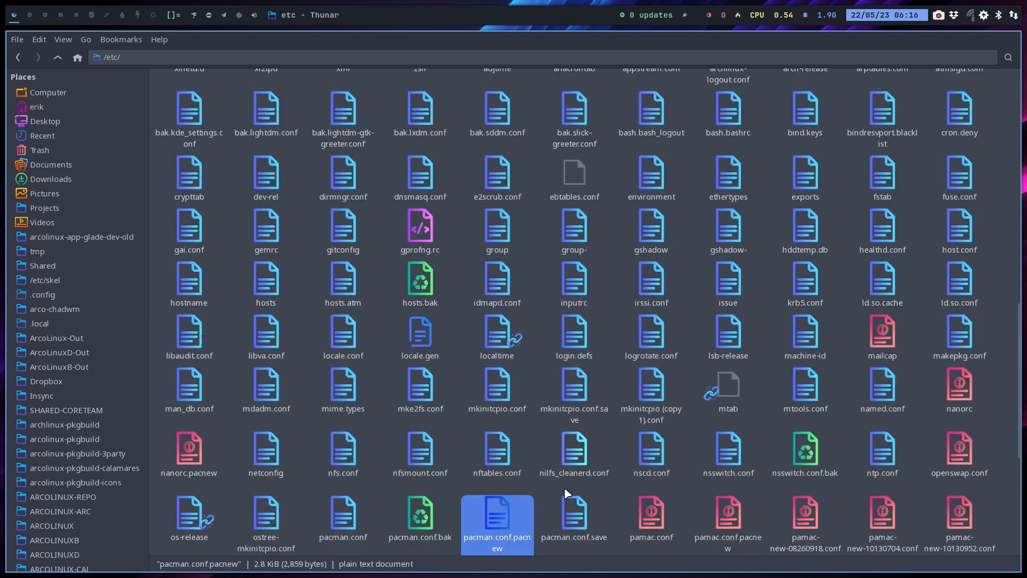
Try reopening /etc as root, dismiss the authentication prompt, and jump to 'pacma' files.
click(574, 451)
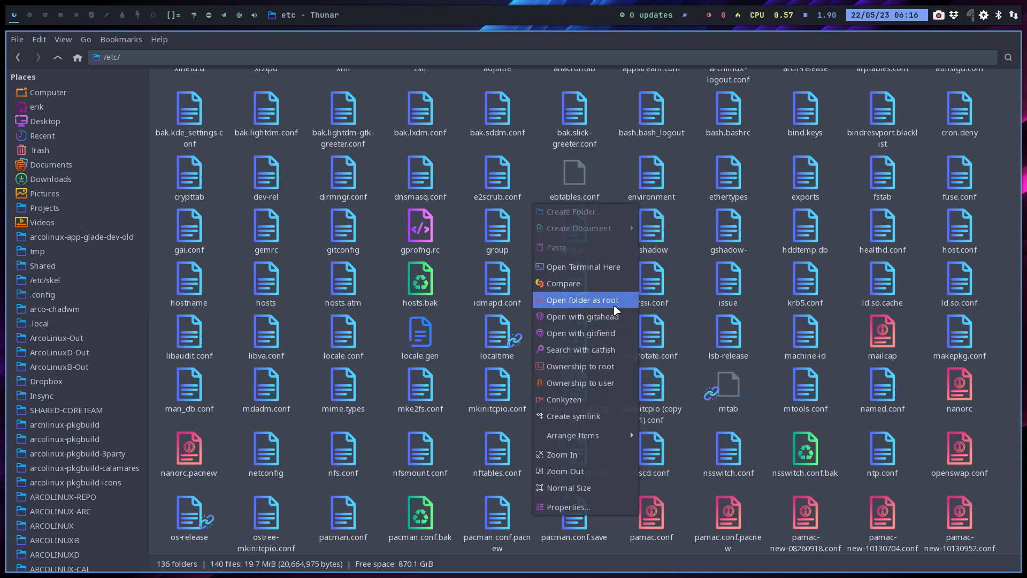
click(583, 299)
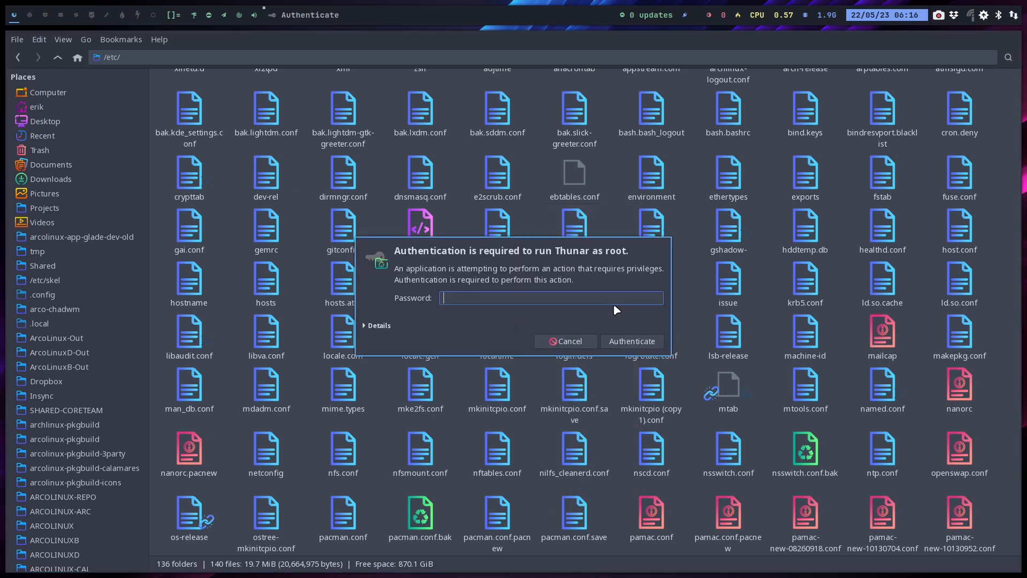
click(632, 341)
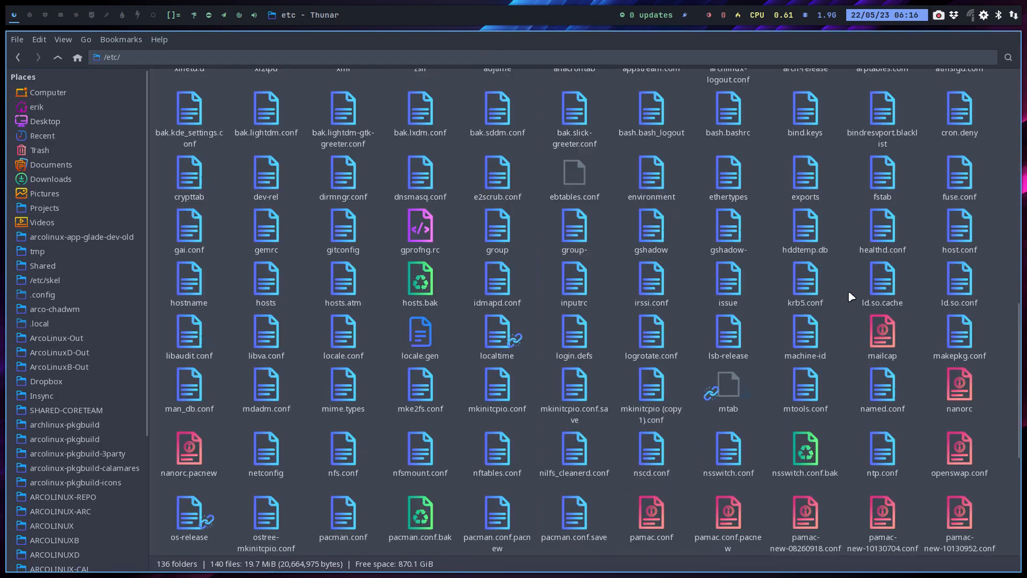
text(p)
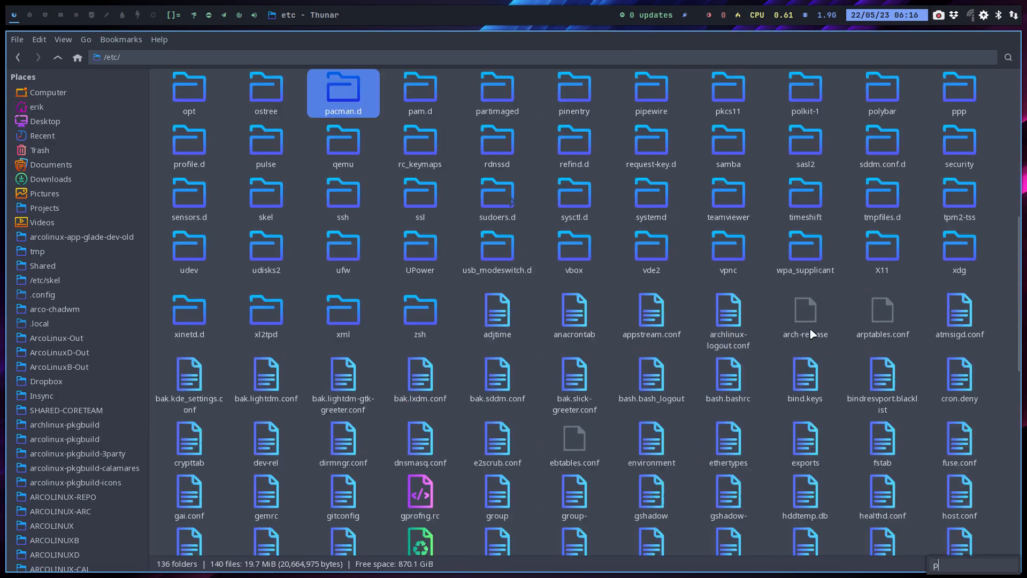
text(acman.con)
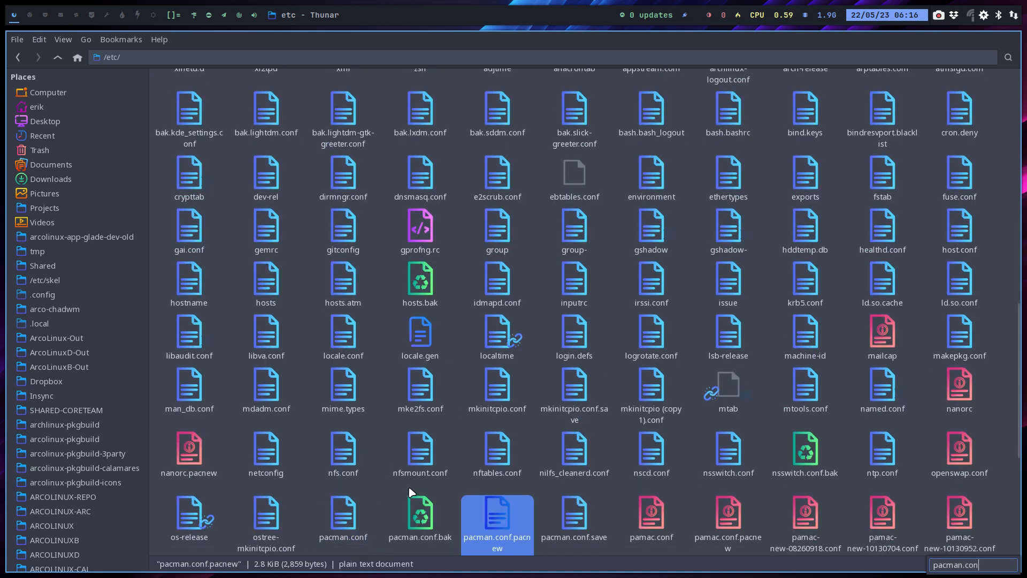
Select pacman.conf together with pacman.conf.pacnew and bring up their file actions.
click(574, 518)
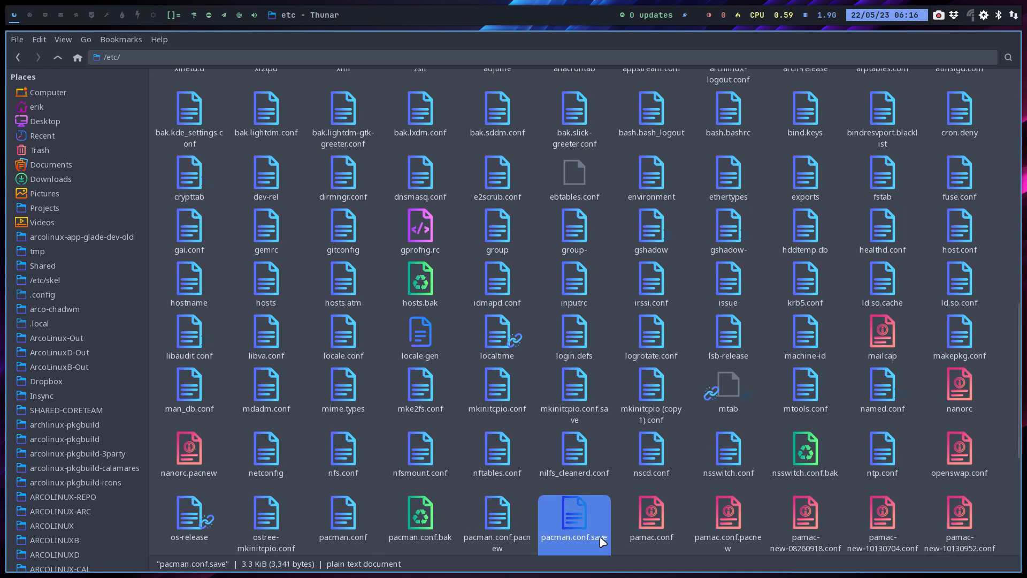
click(651, 520)
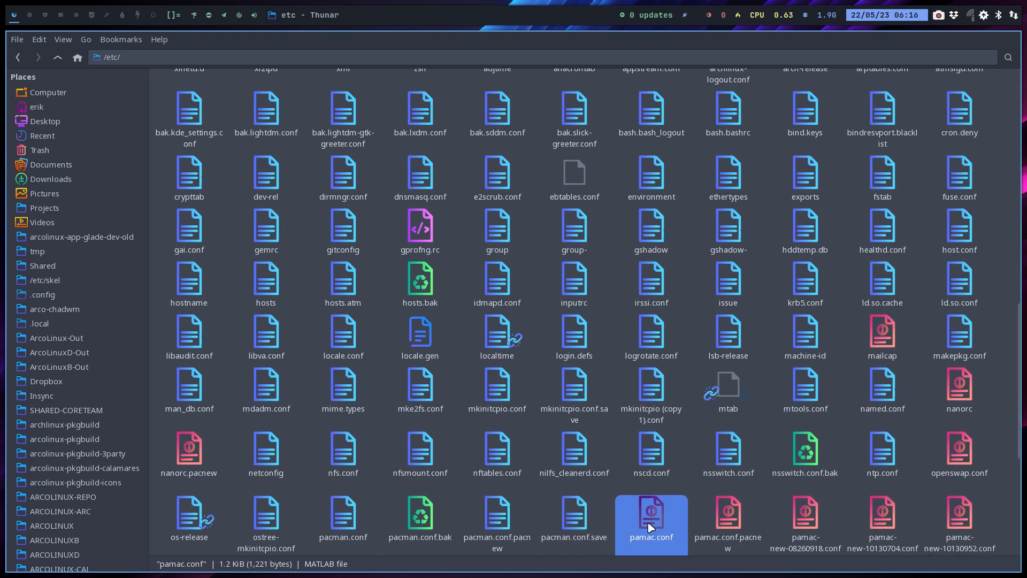
mouse_move(971, 16)
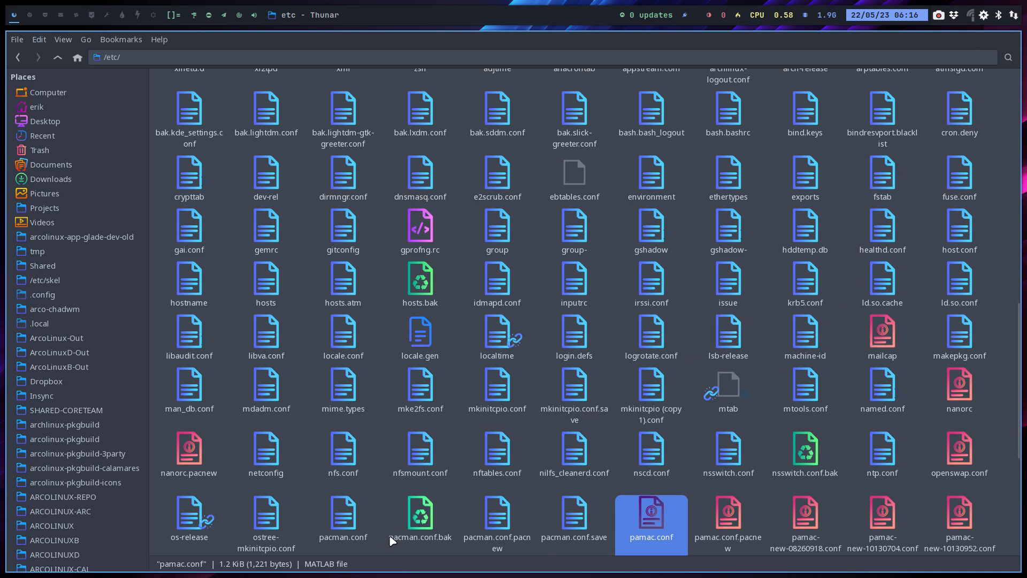
click(420, 517)
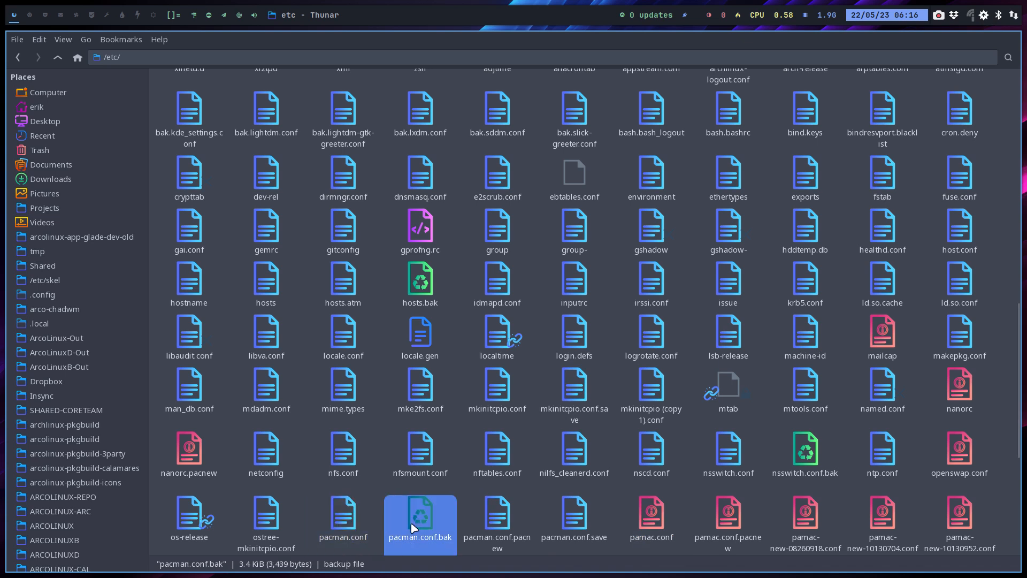
click(574, 517)
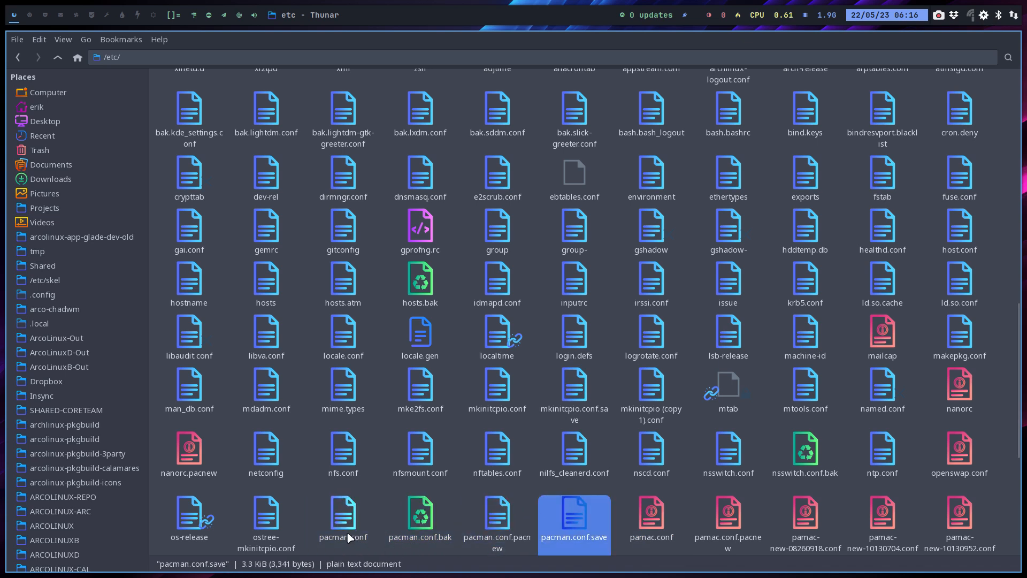
click(344, 517)
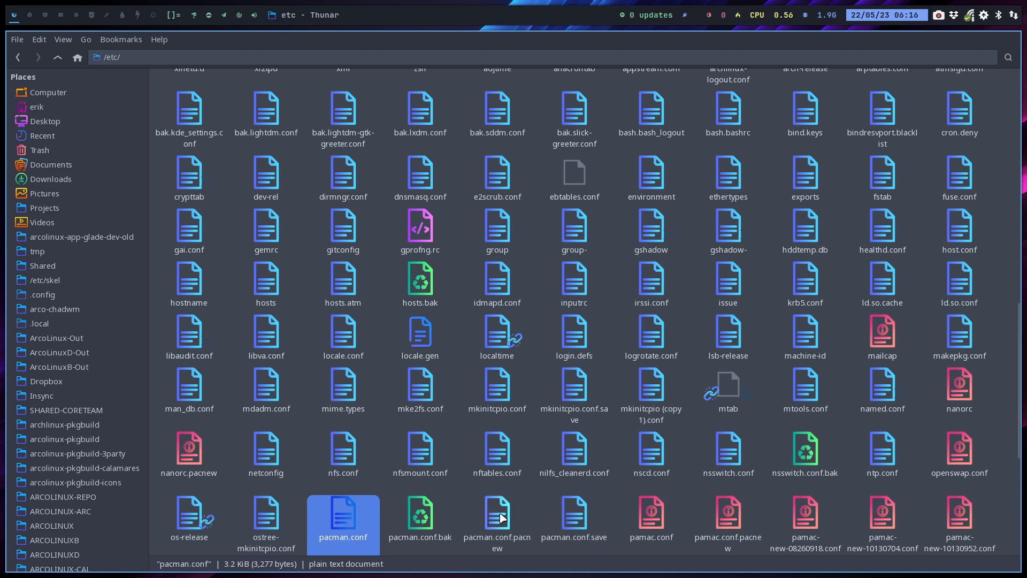
click(502, 518)
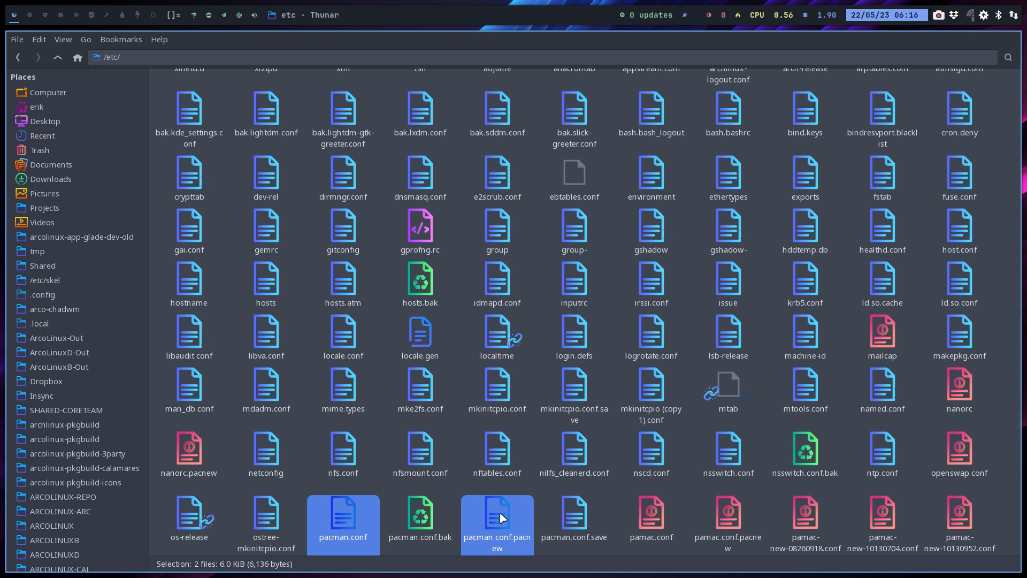
right_click(501, 517)
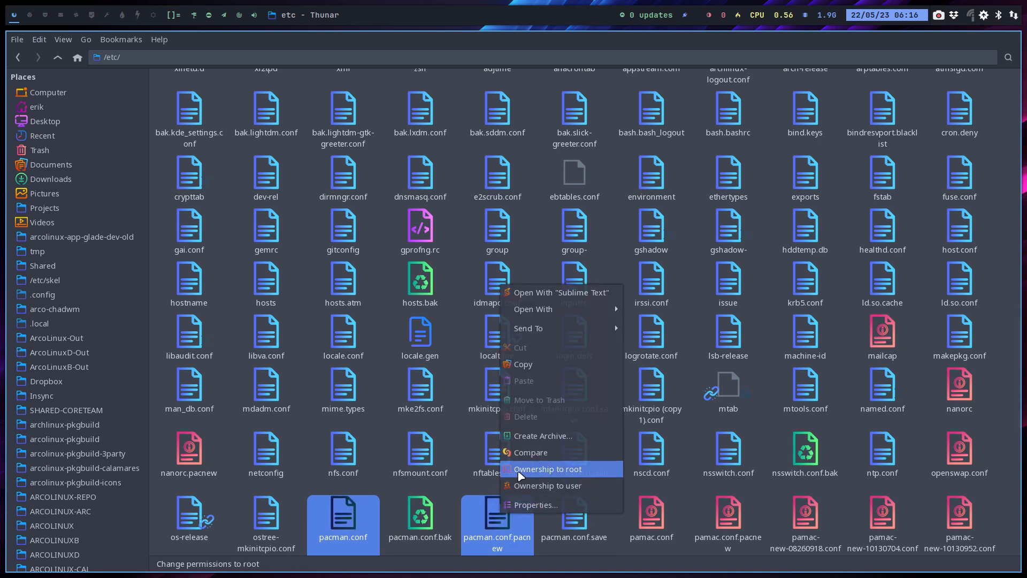
Compare pacman.conf with pacman.conf.pacnew in Meld and scroll through the differences.
click(530, 452)
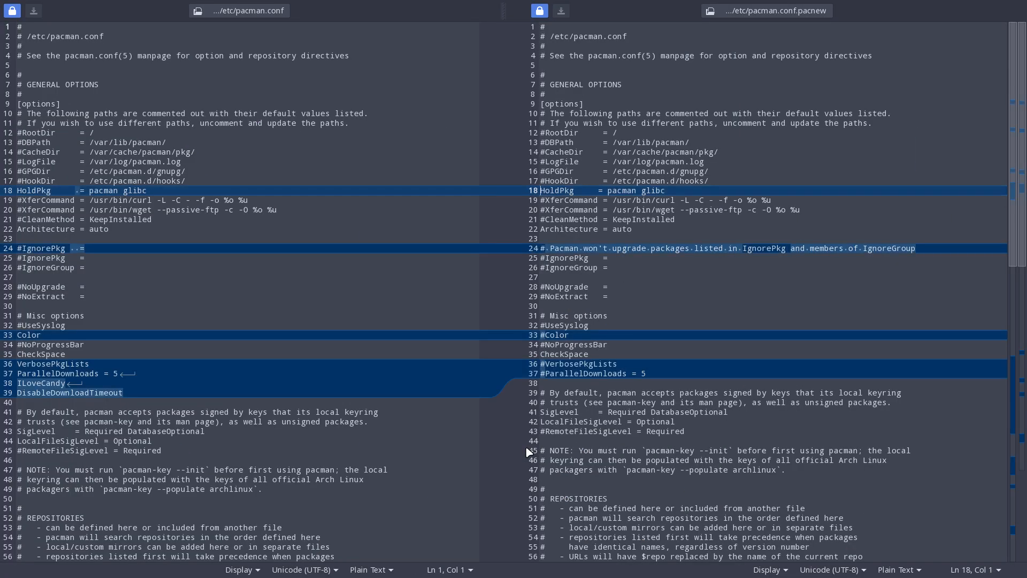
scroll(down, 3)
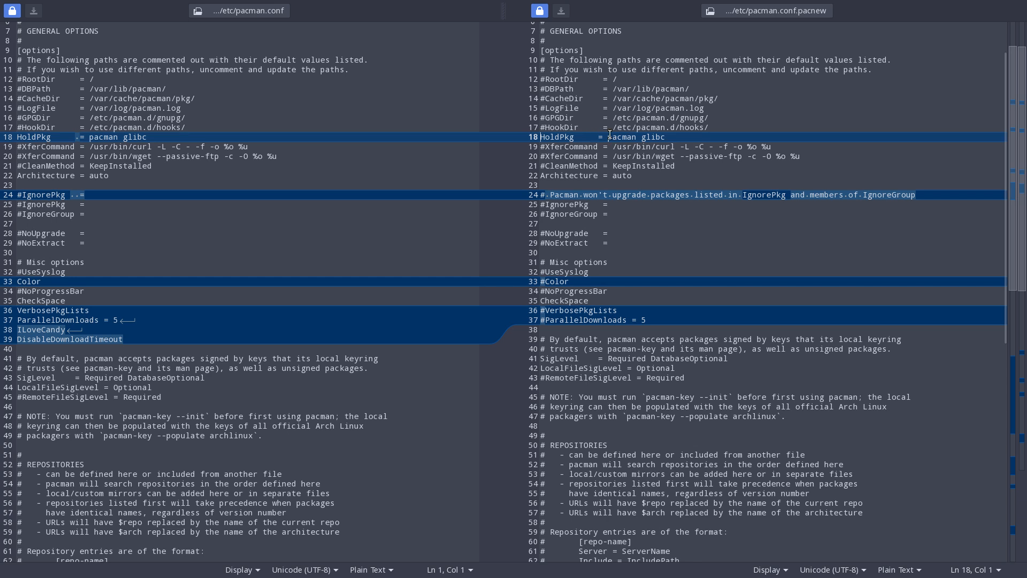
mouse_move(740, 44)
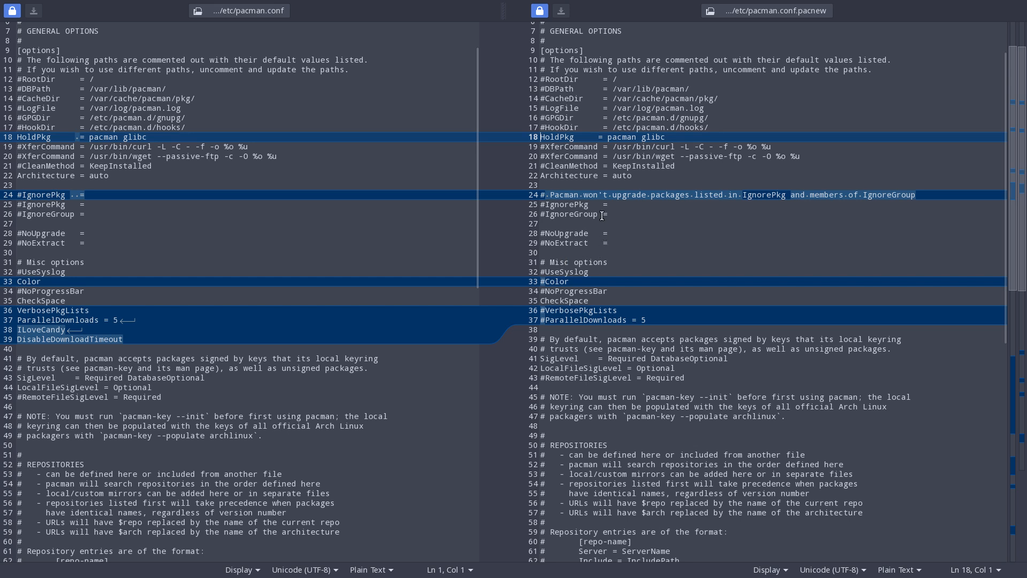
mouse_move(807, 207)
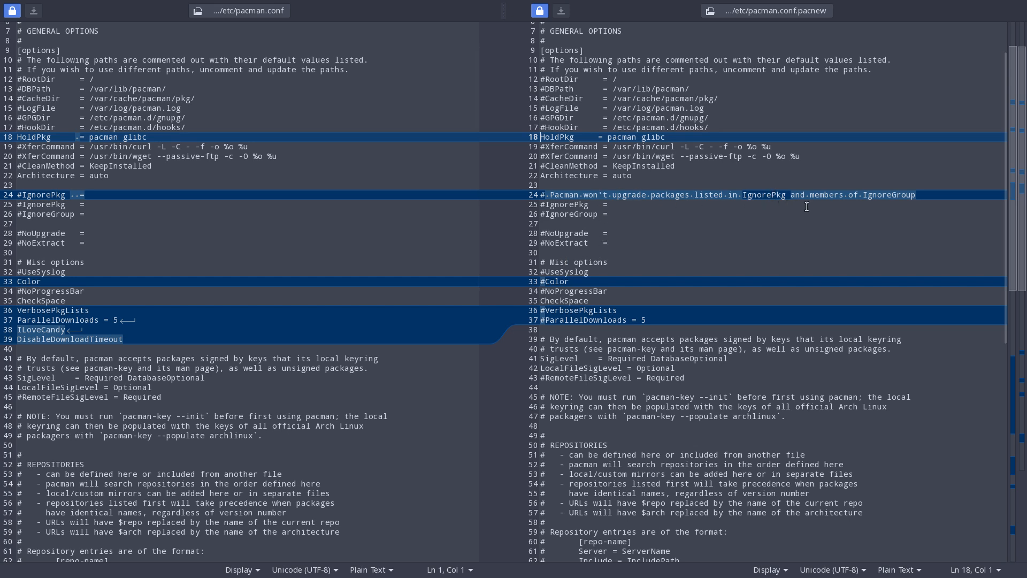
mouse_move(358, 225)
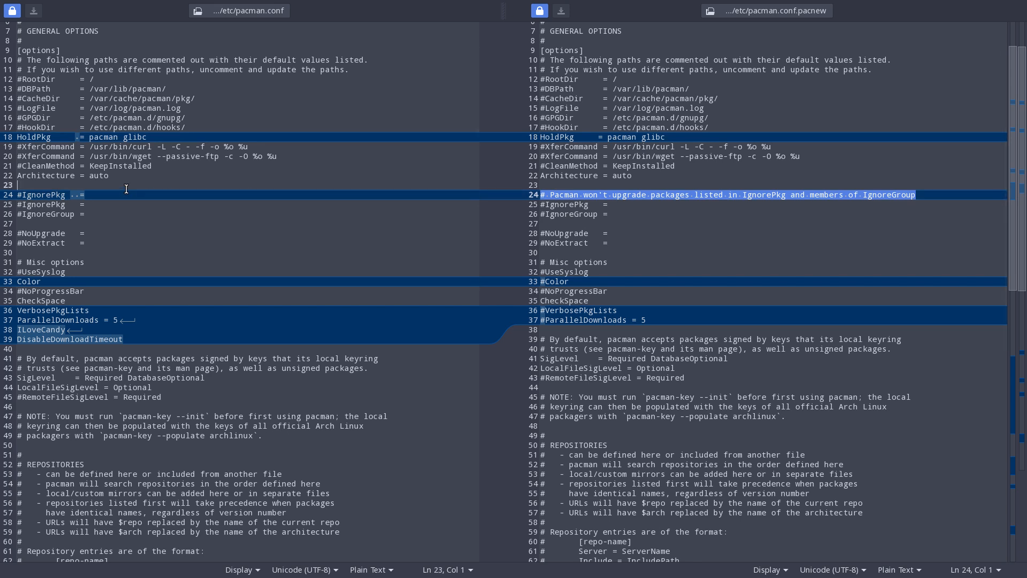
mouse_move(616, 197)
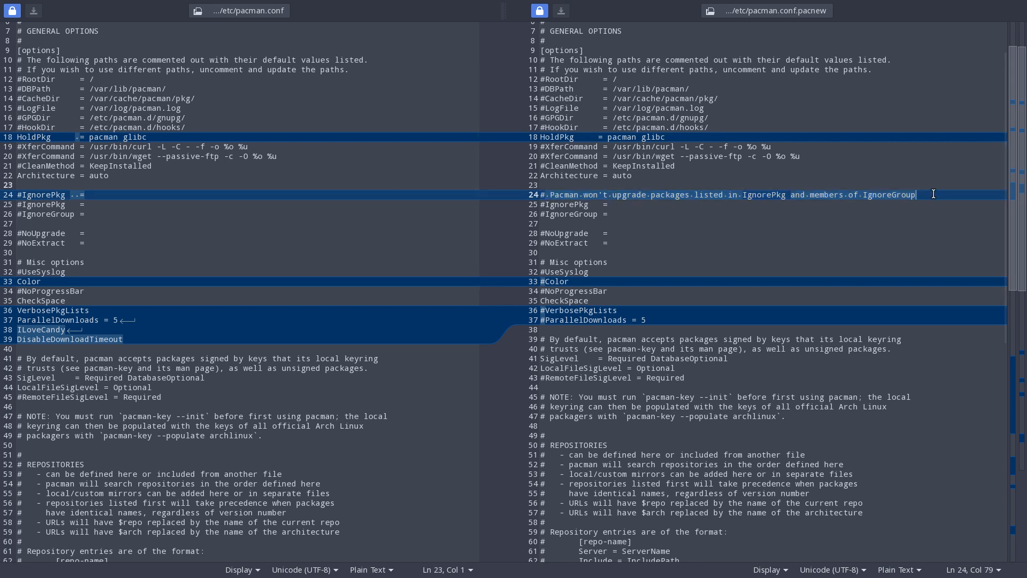
mouse_move(981, 25)
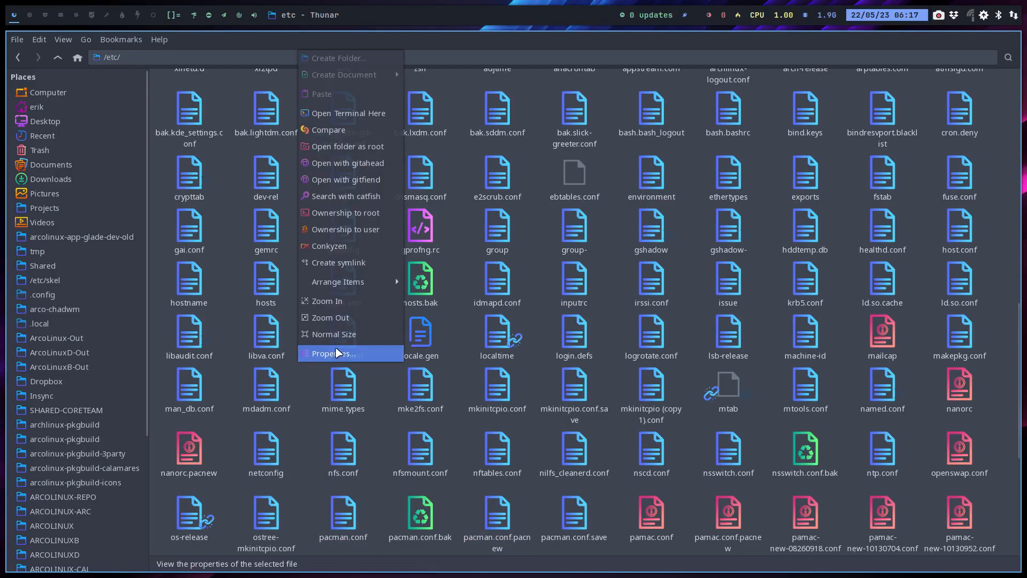
mouse_move(372, 162)
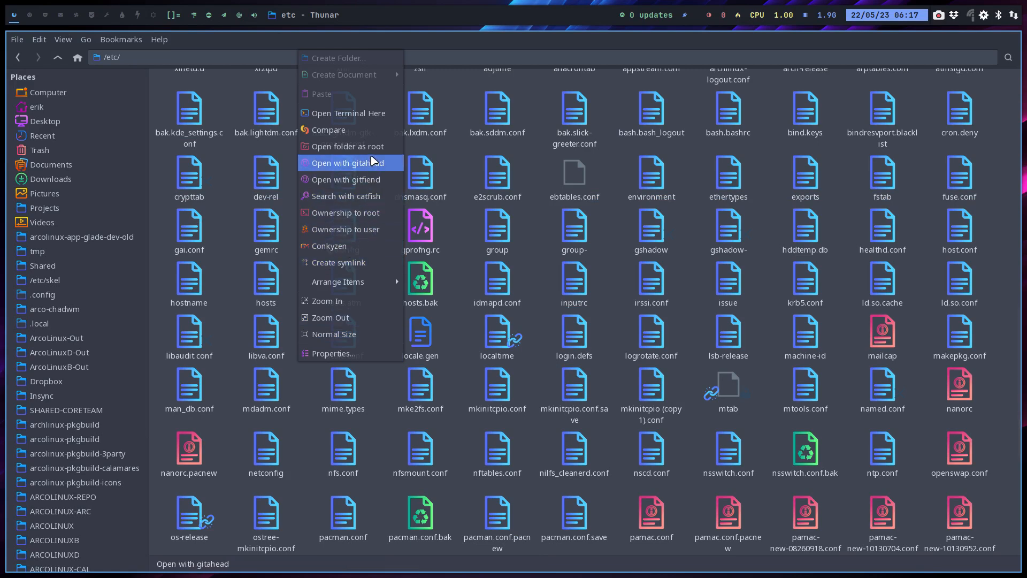
mouse_move(368, 146)
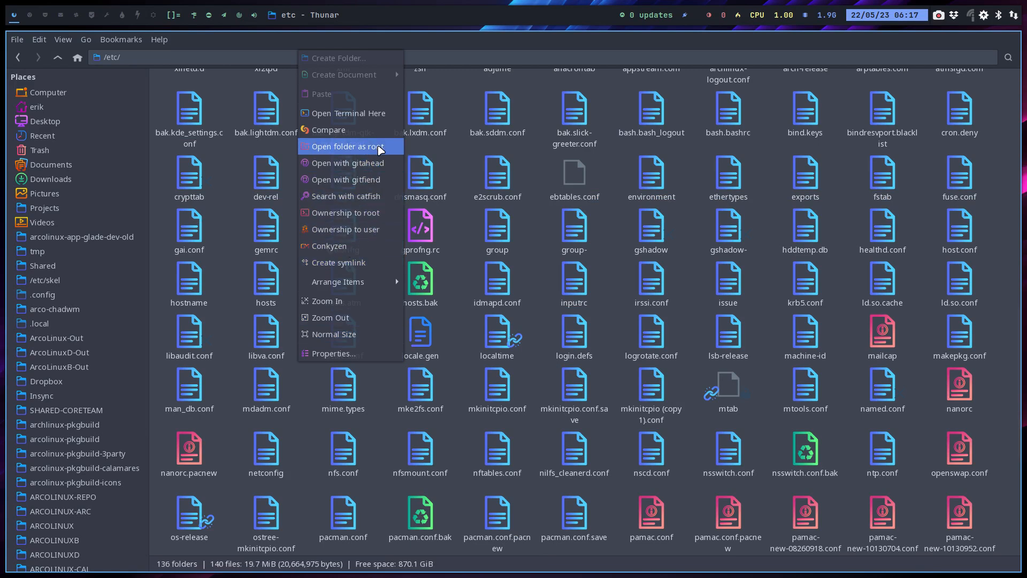
Reopen /etc as root, jump to 'pacm', and compare pacman.conf with pacman.conf.pacnew.
click(347, 146)
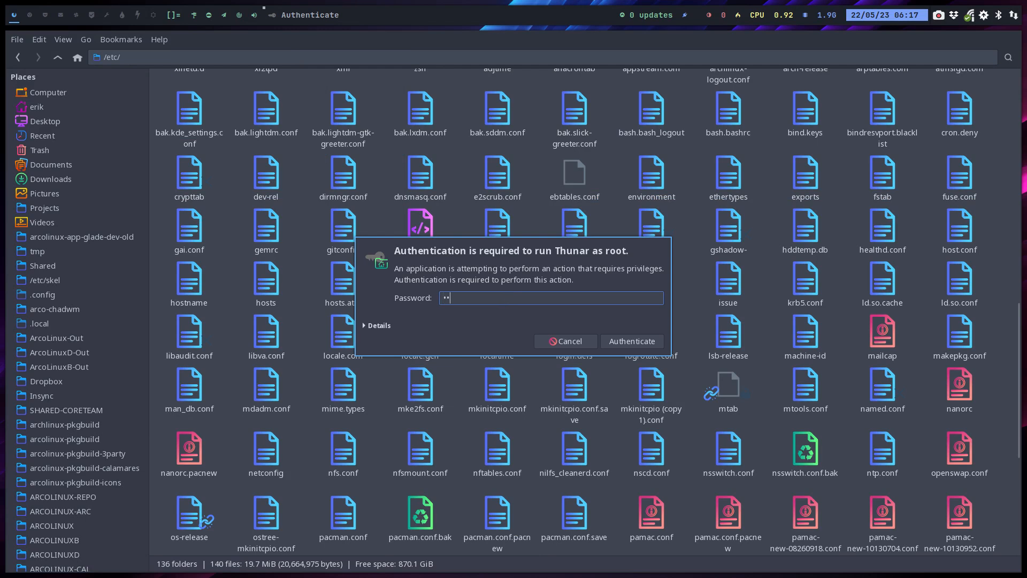
click(632, 341)
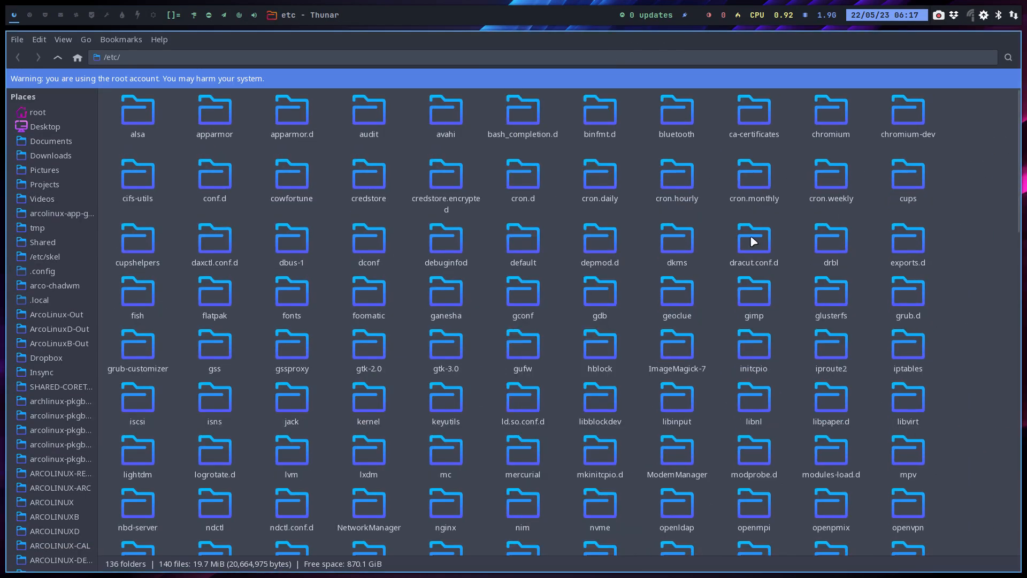
text(pacm)
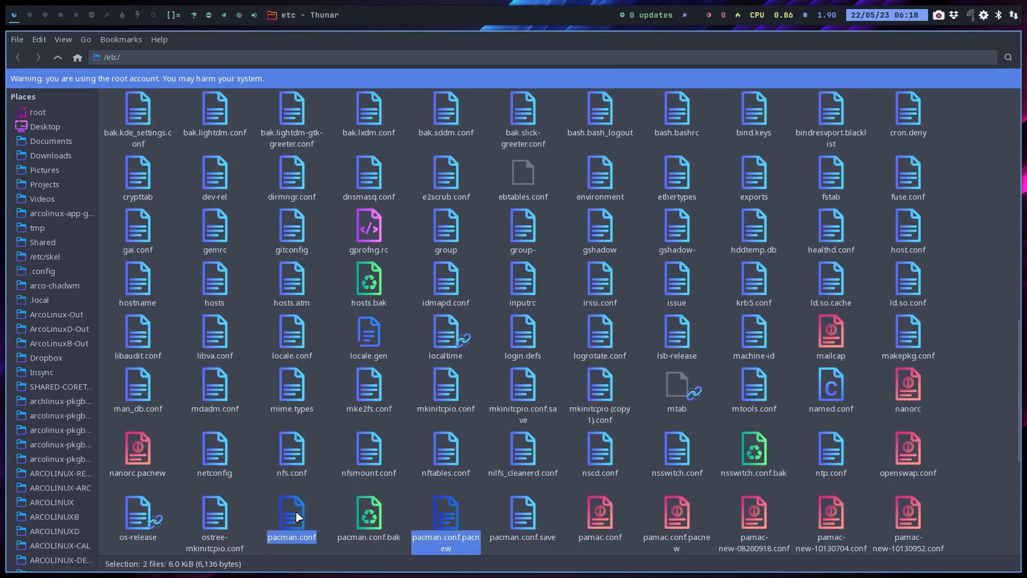
right_click(298, 518)
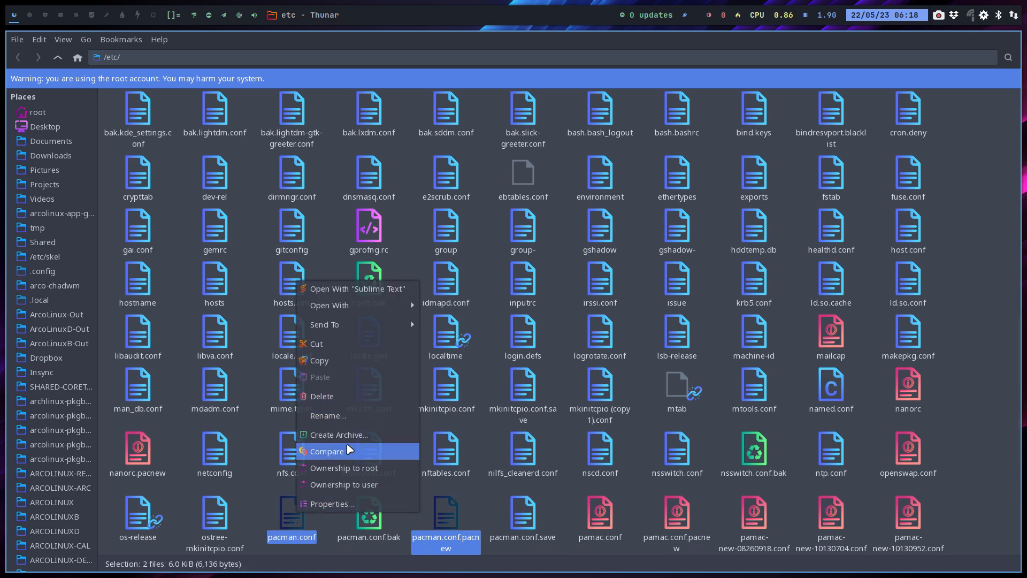
click(327, 451)
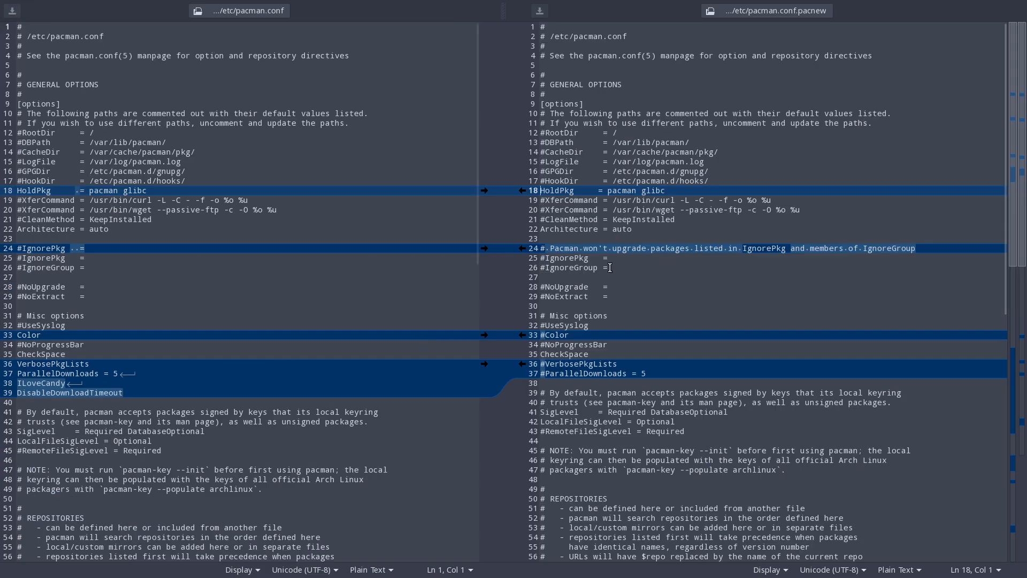
mouse_move(523, 195)
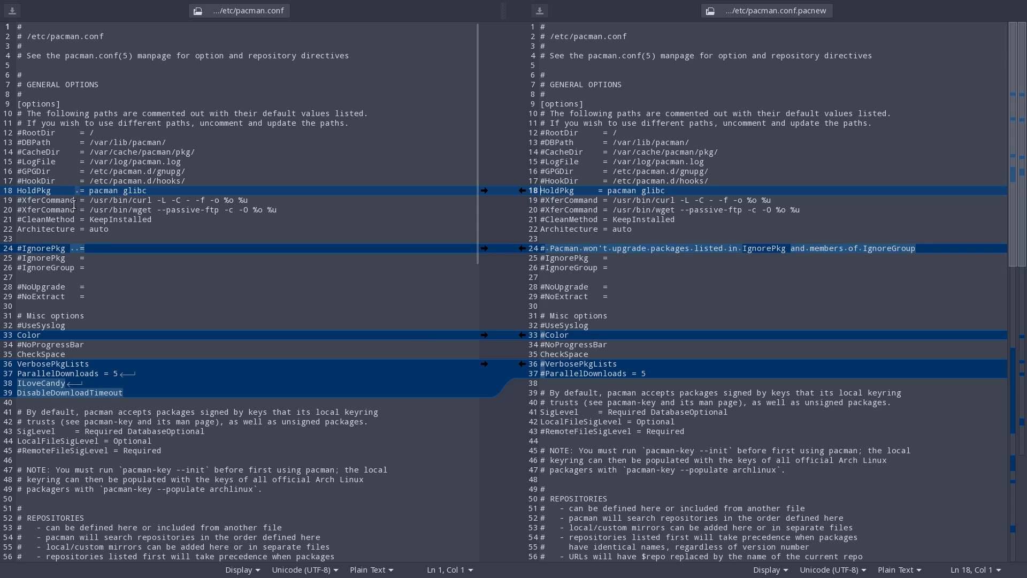
mouse_move(927, 242)
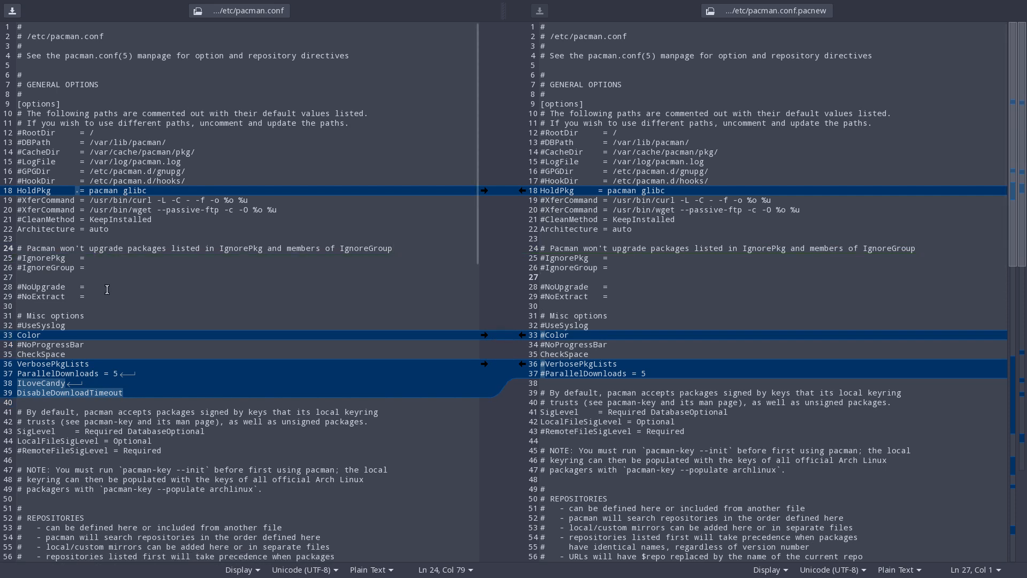
Scroll to ParallelDownloads in pacman.conf and change its value from 5 to 8.
scroll(down, 3)
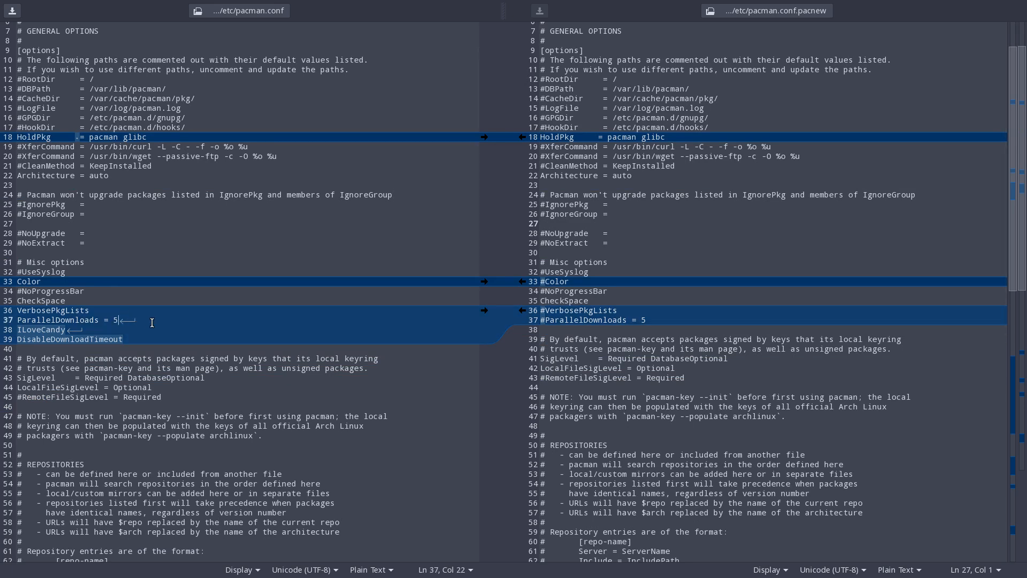
key(BackSpace)
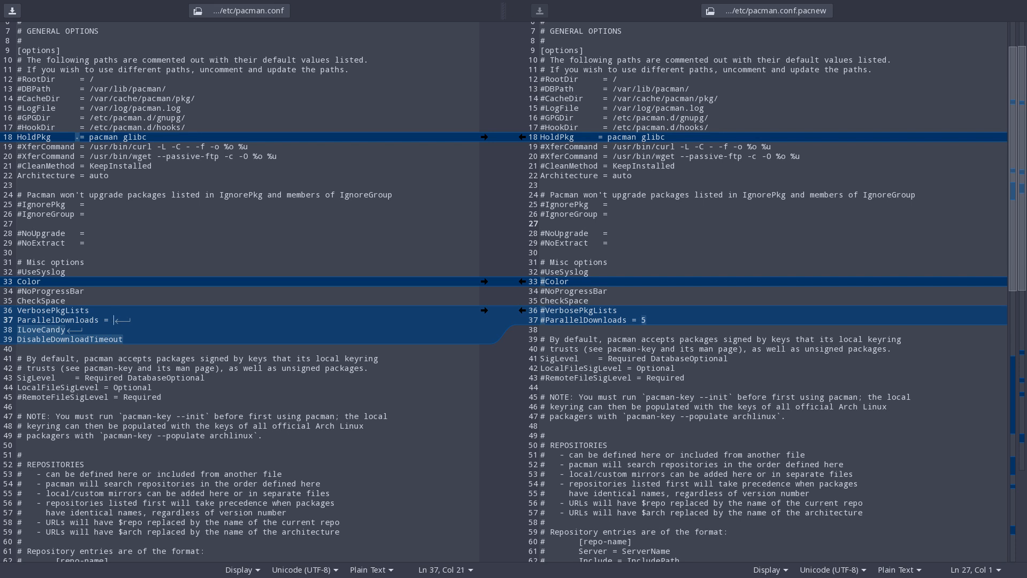
text(8)
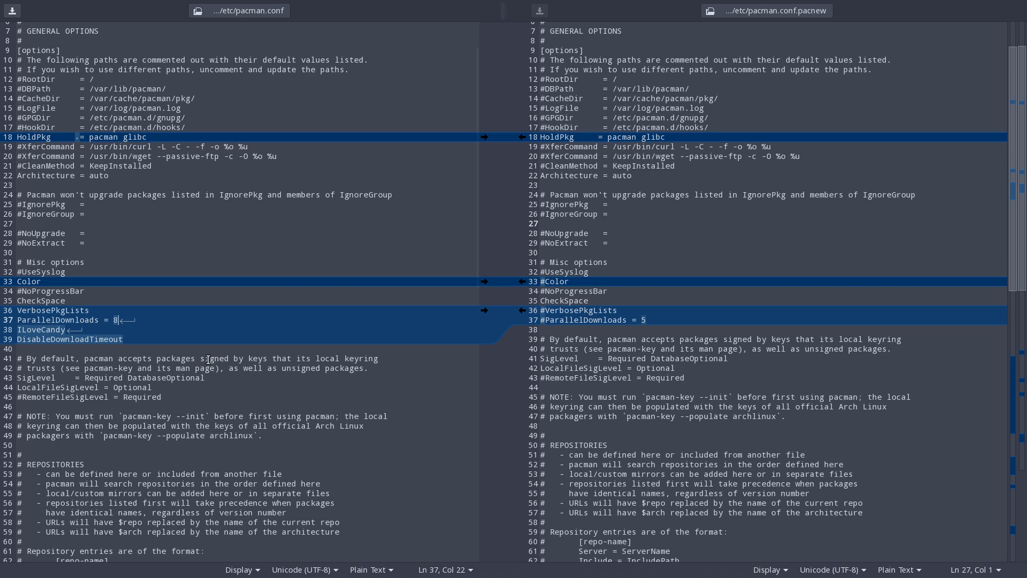
scroll(down, 3)
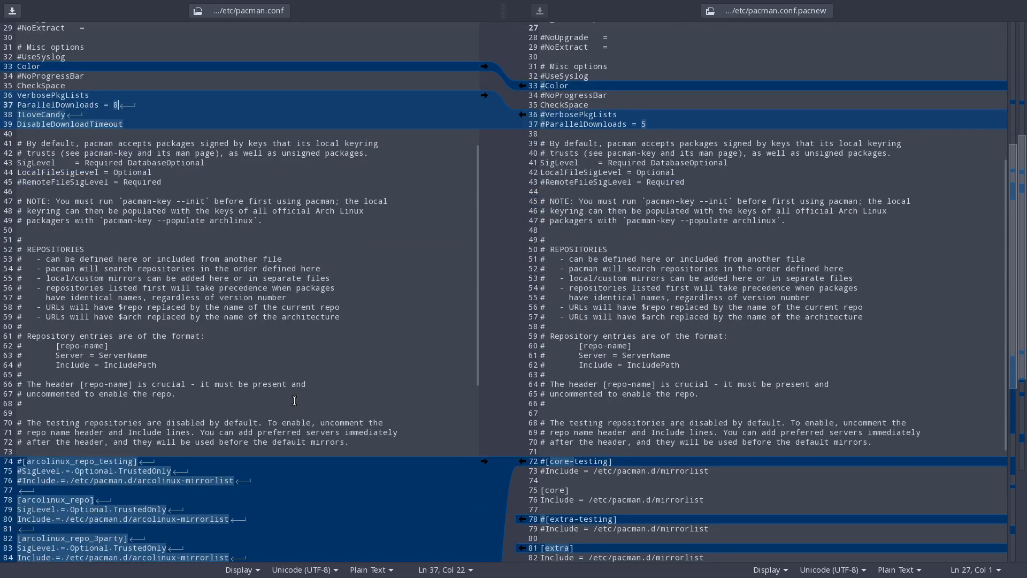
scroll(down, 3)
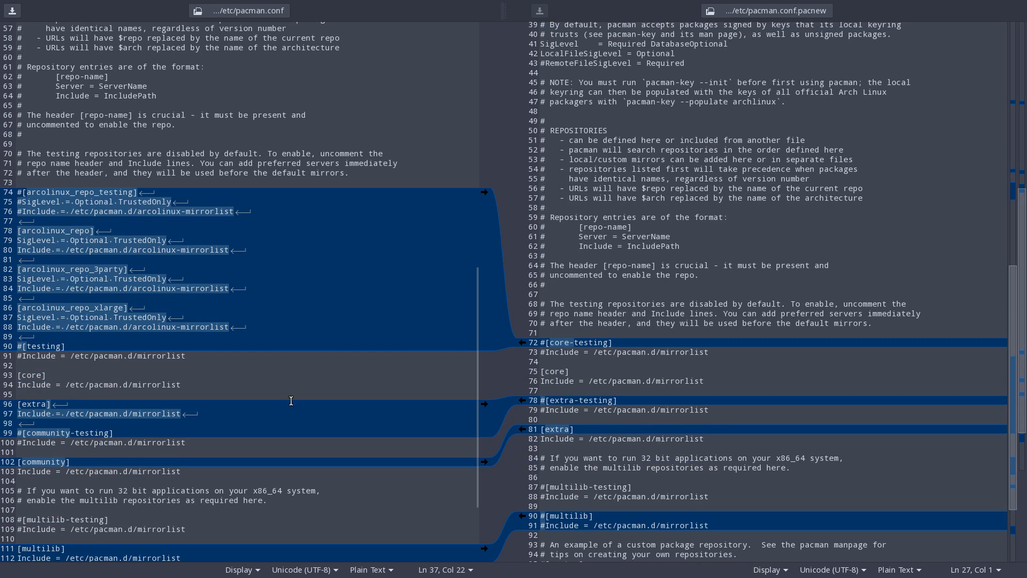
mouse_move(235, 393)
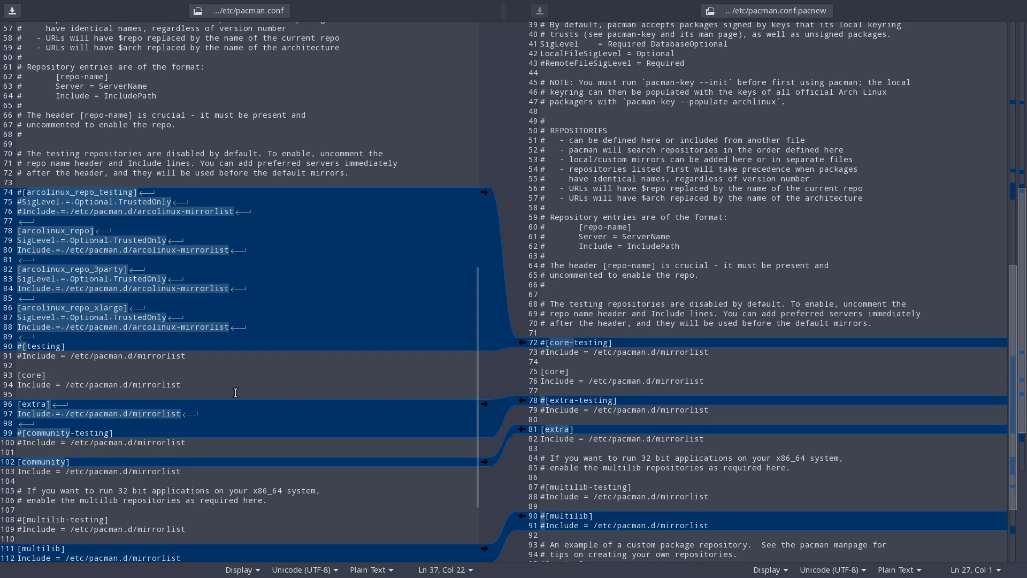
mouse_move(67, 372)
text(core-)
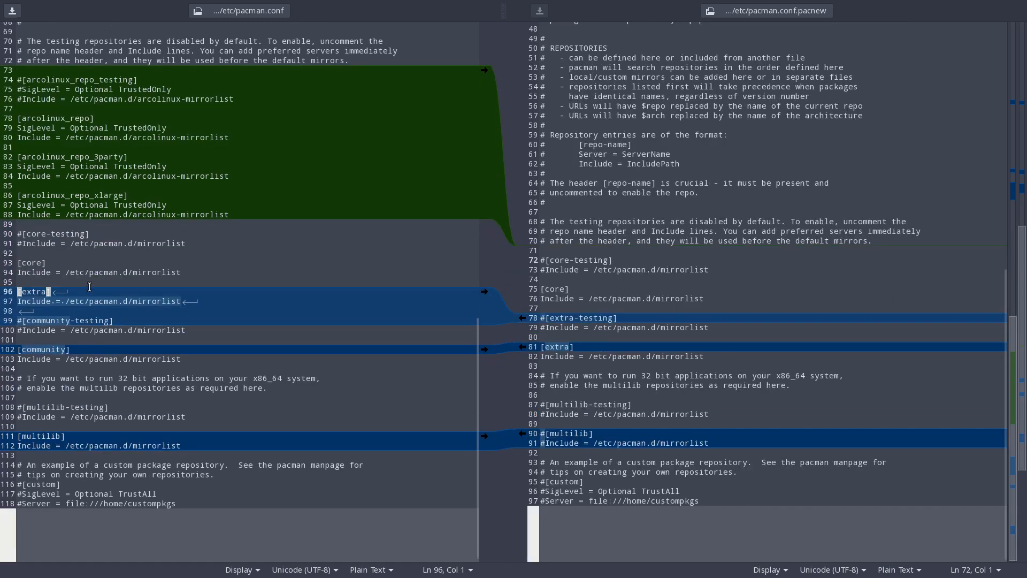
mouse_move(721, 341)
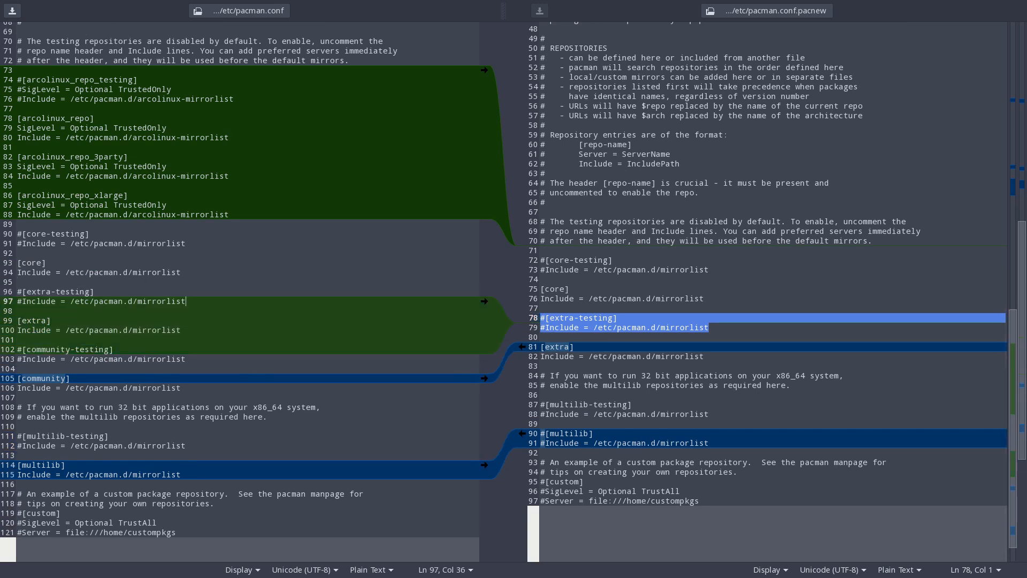
click(615, 317)
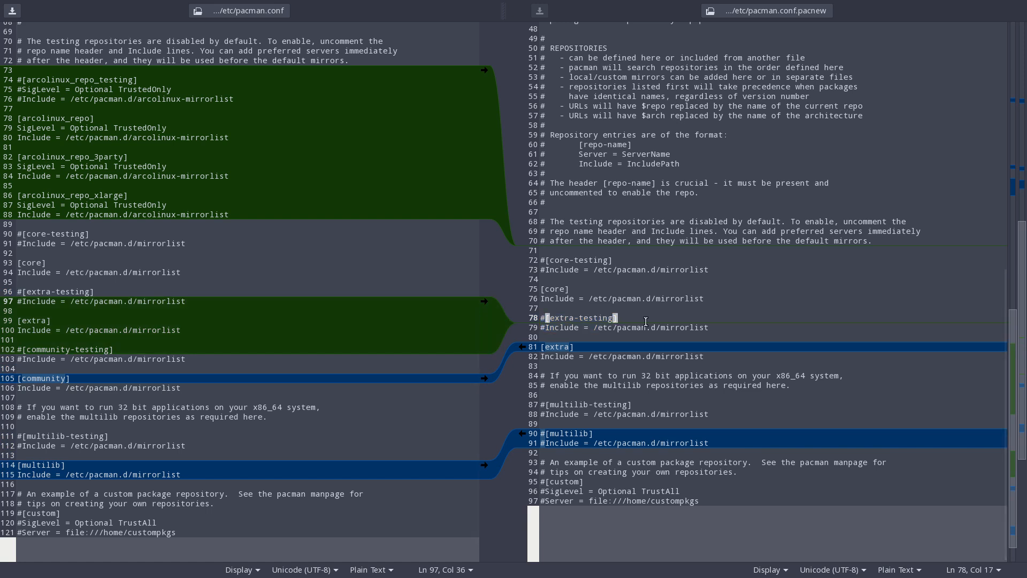
mouse_move(84, 234)
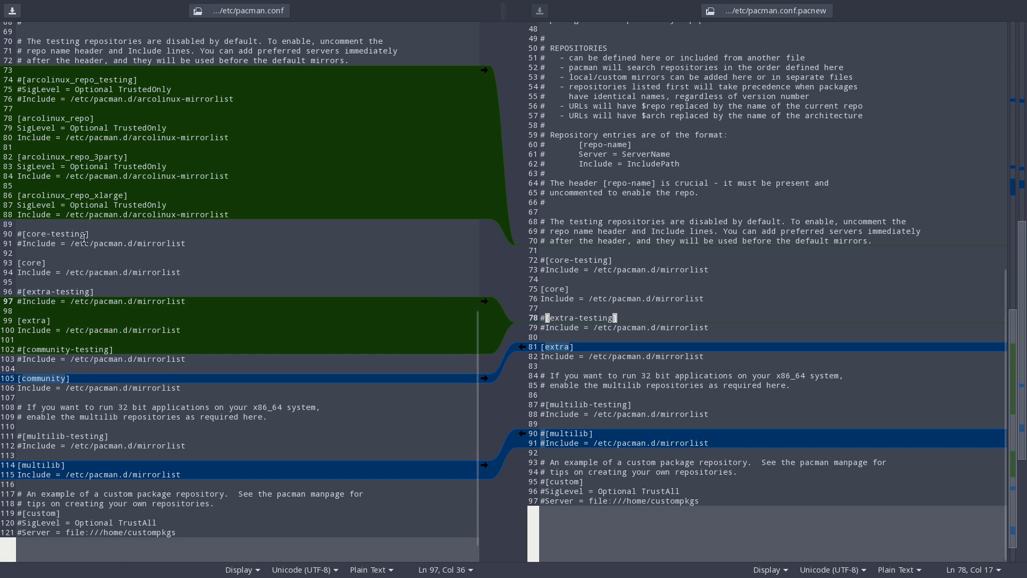
mouse_move(54, 247)
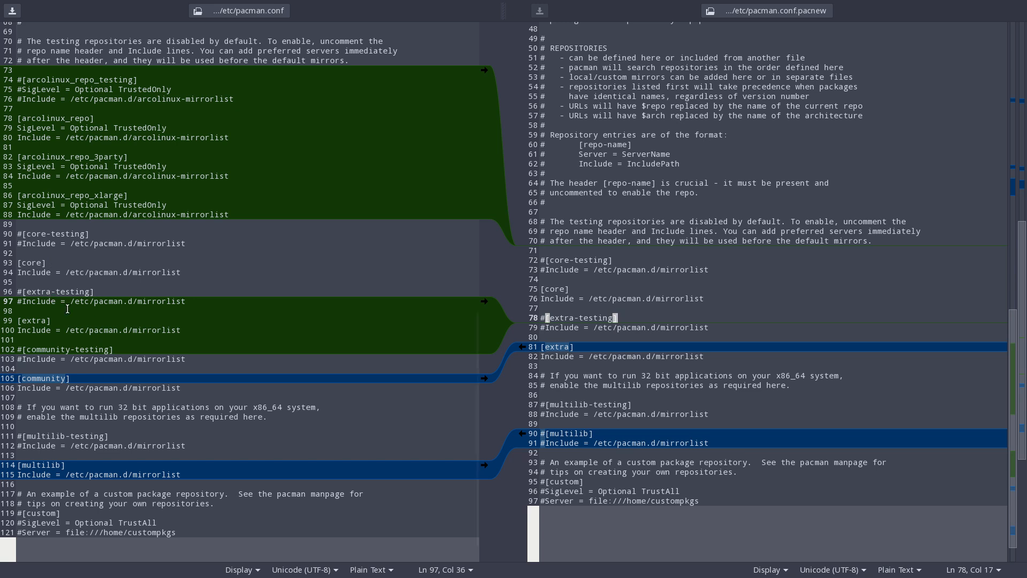
scroll(down, 3)
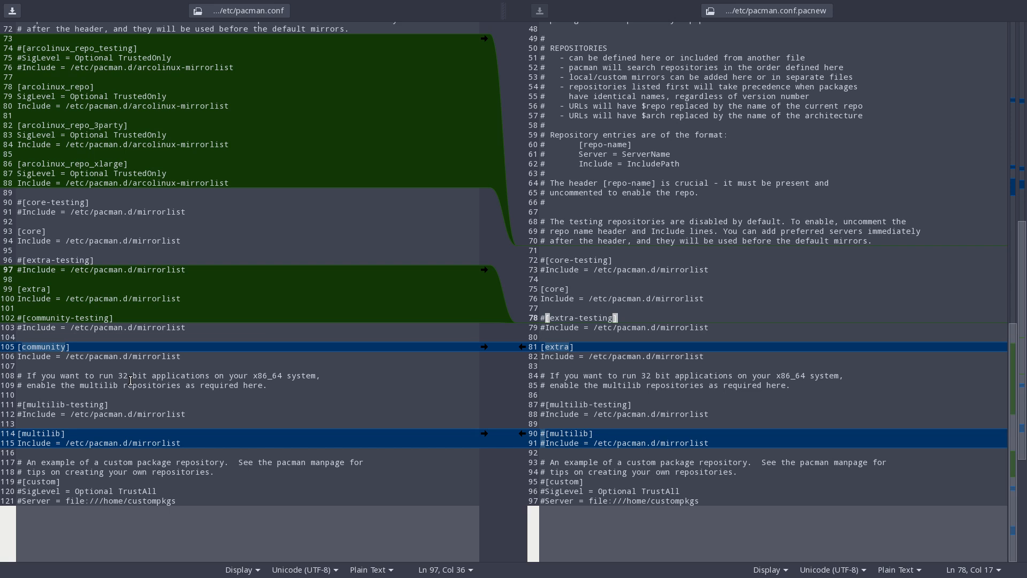
mouse_move(478, 464)
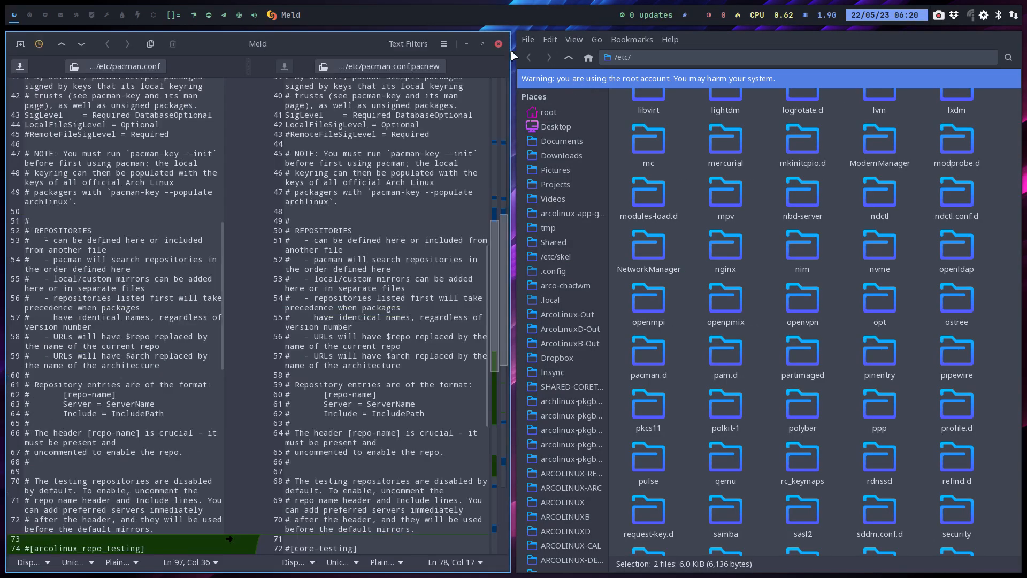
click(444, 43)
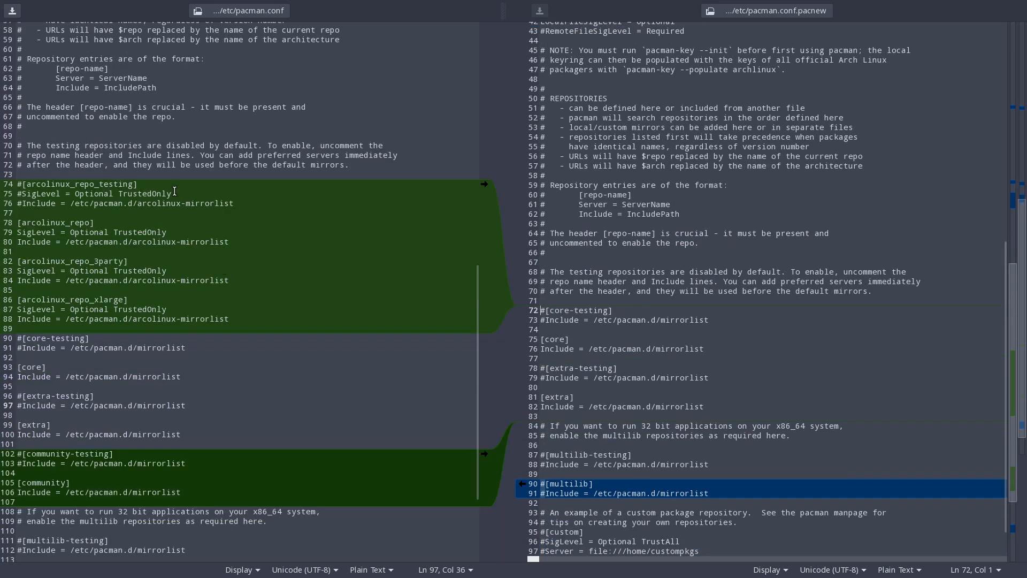
mouse_move(170, 297)
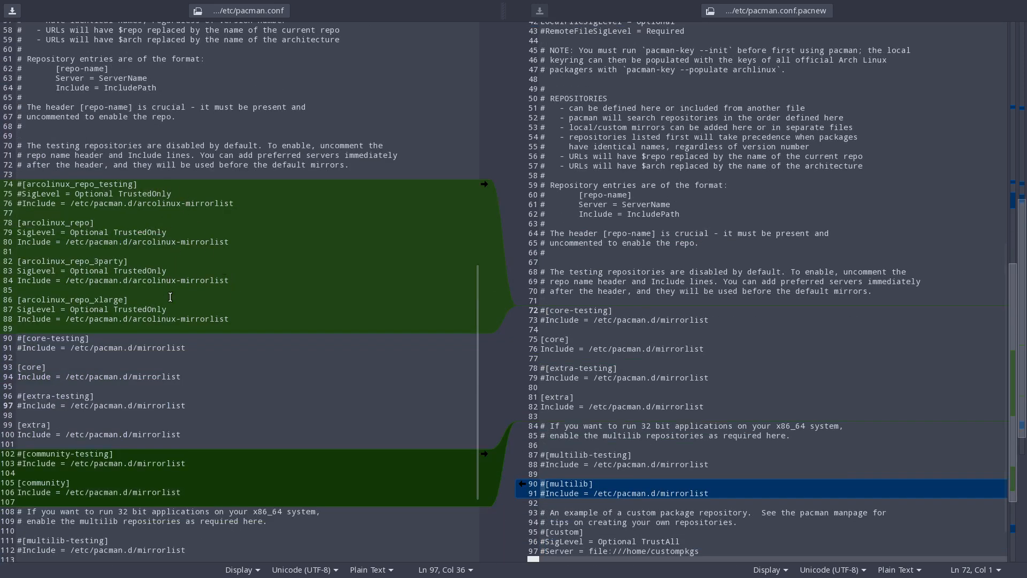
scroll(down, 3)
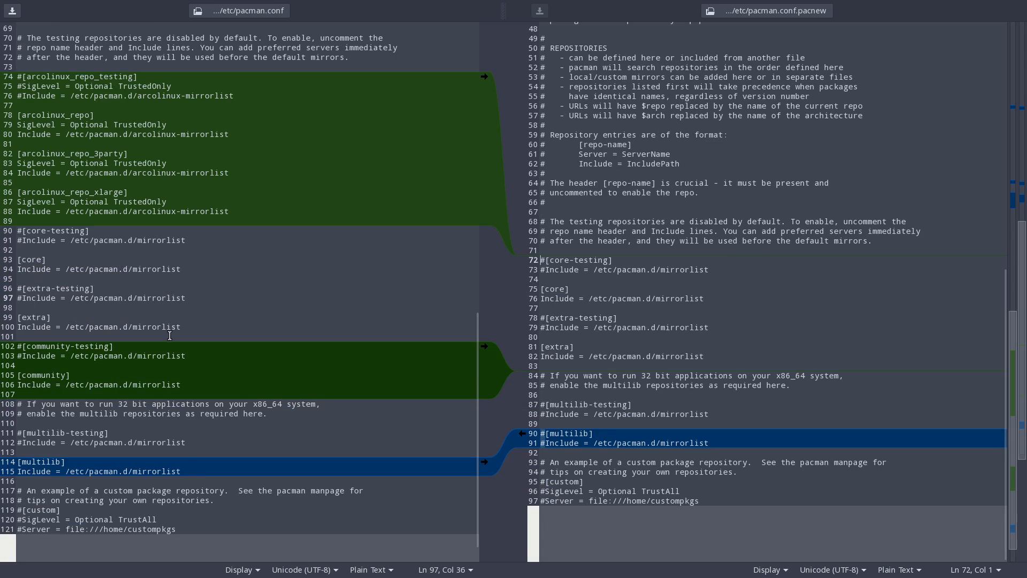
mouse_move(134, 333)
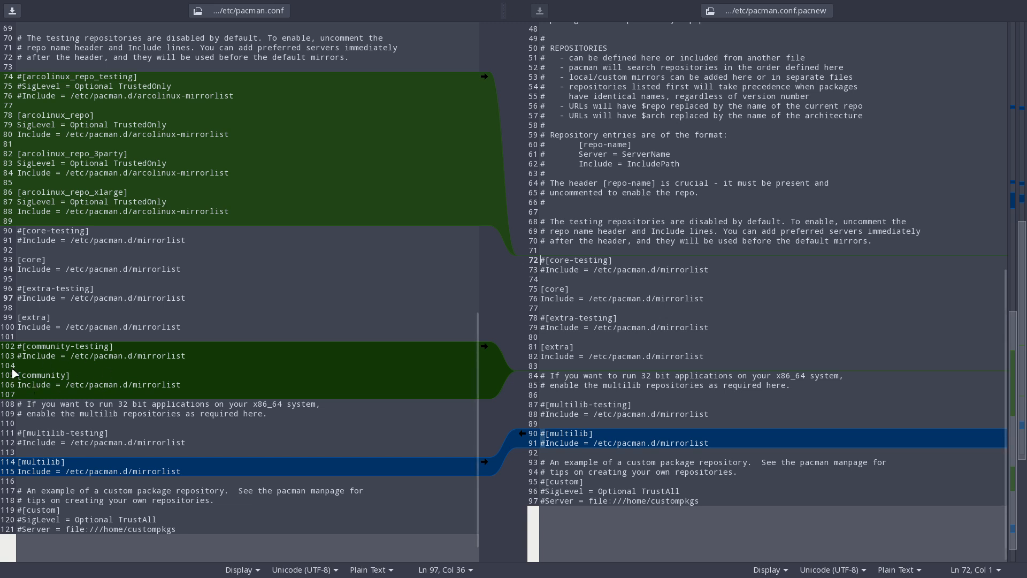
mouse_move(101, 403)
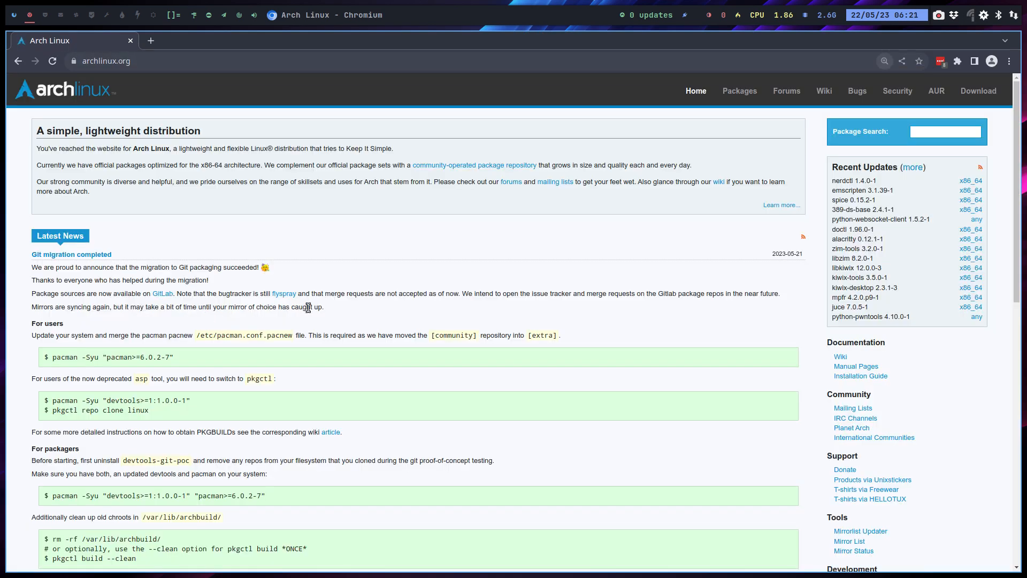
Scroll archlinux.org down to the 'Git migration completed' news, For users section.
scroll(down, 3)
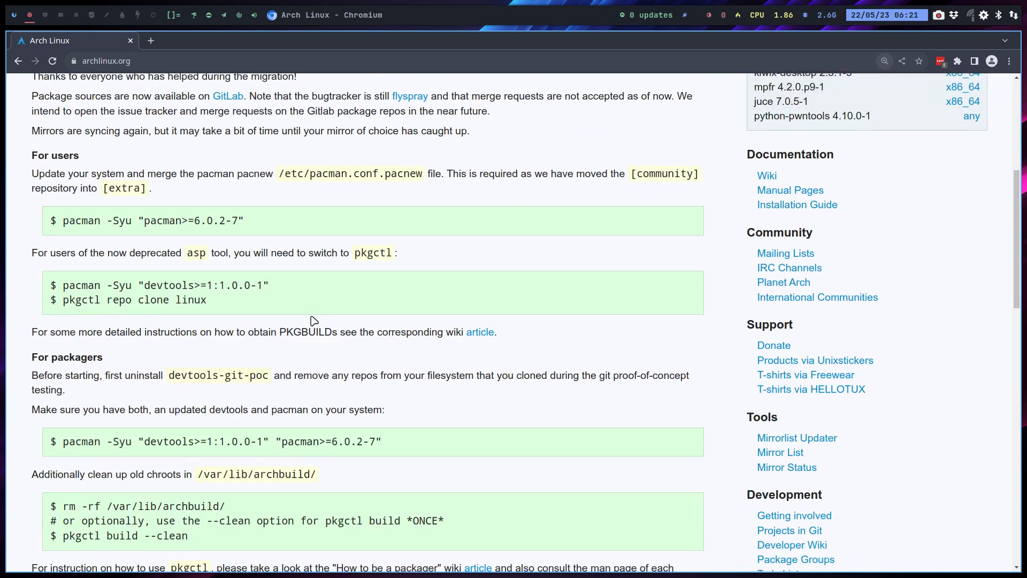
mouse_move(114, 187)
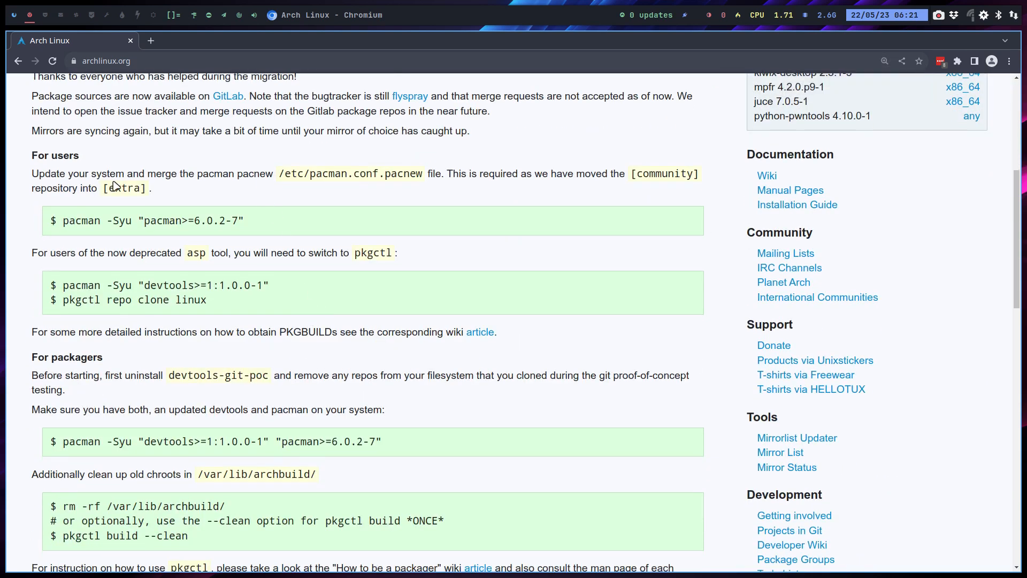
mouse_move(318, 170)
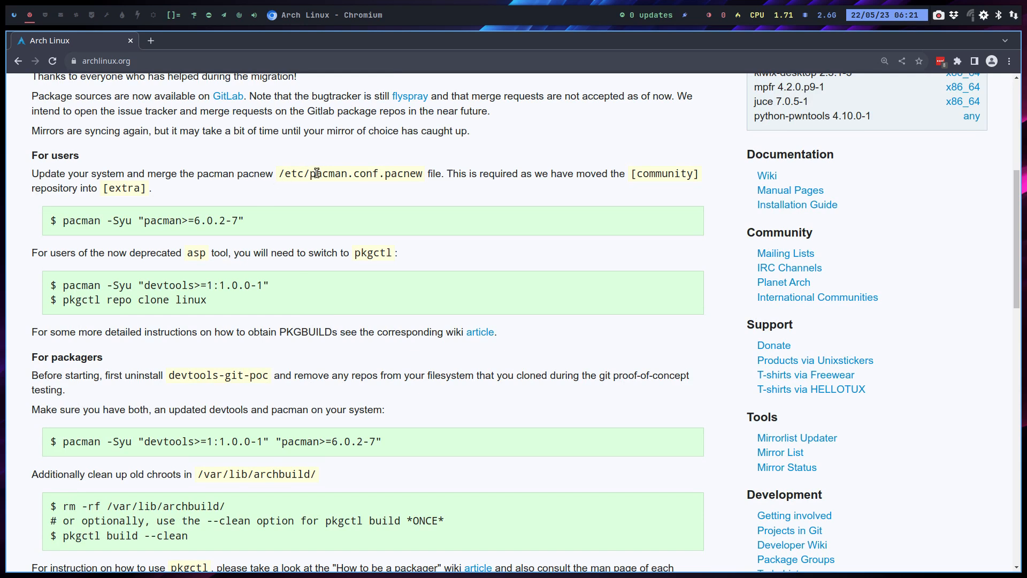
mouse_move(373, 200)
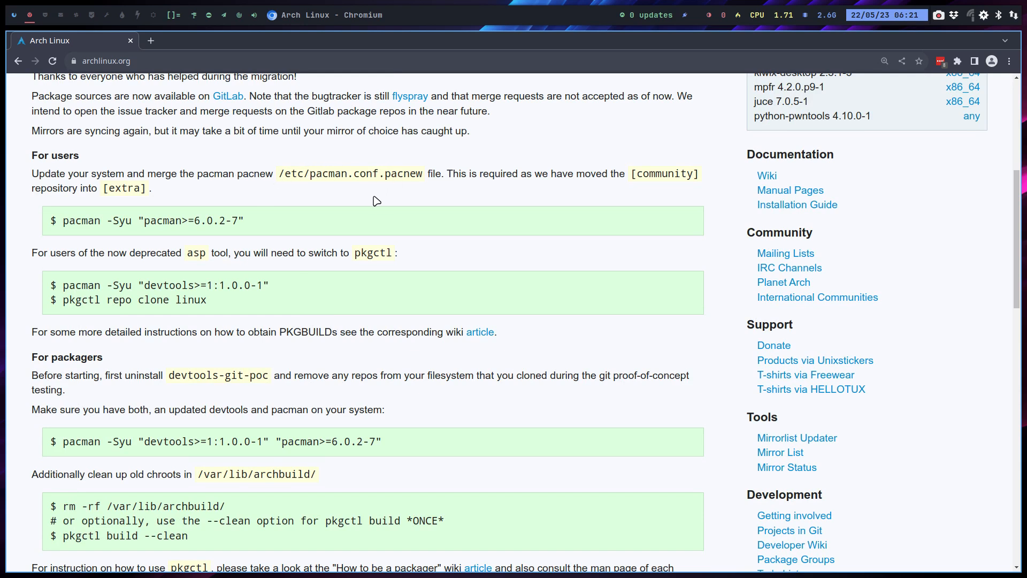
mouse_move(484, 191)
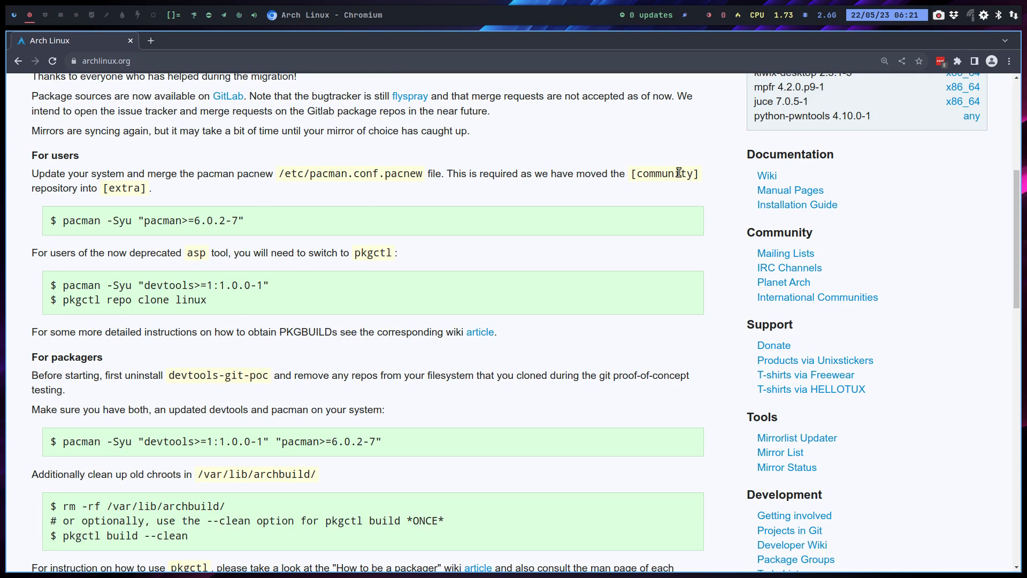
mouse_move(205, 197)
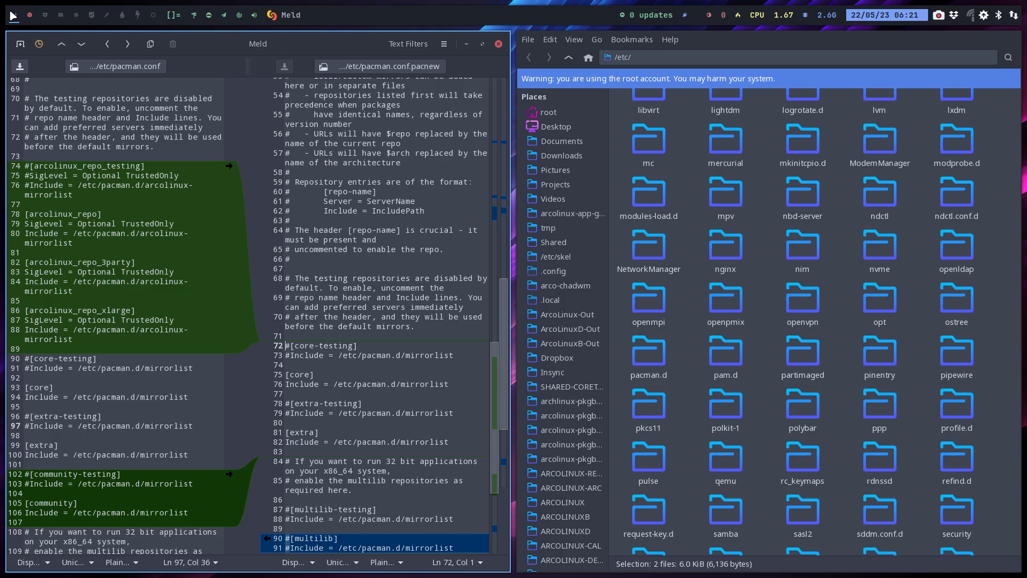
Scroll down through the pacman.conf versus pacman.conf.pacnew diff panes.
scroll(down, 3)
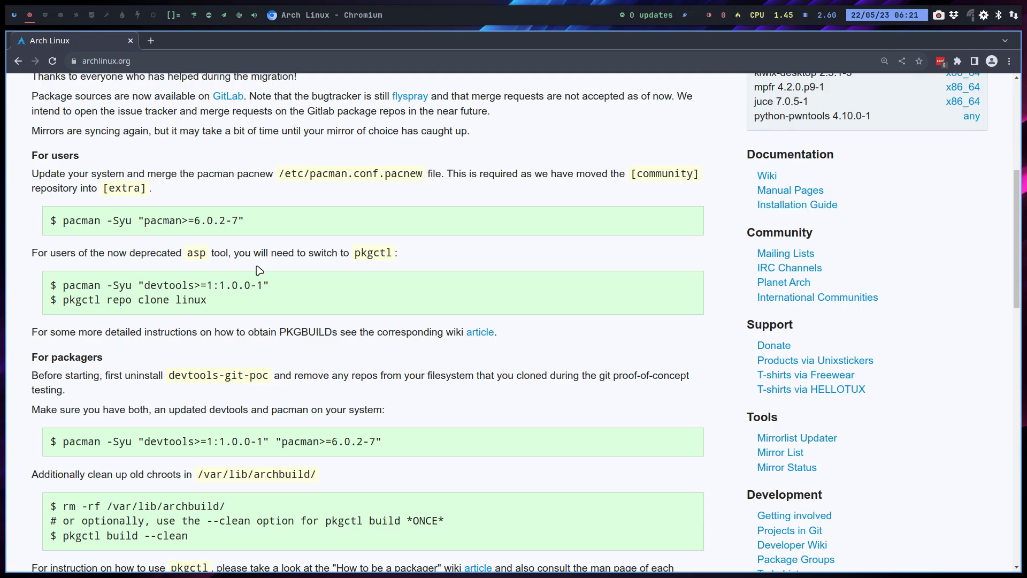
mouse_move(275, 278)
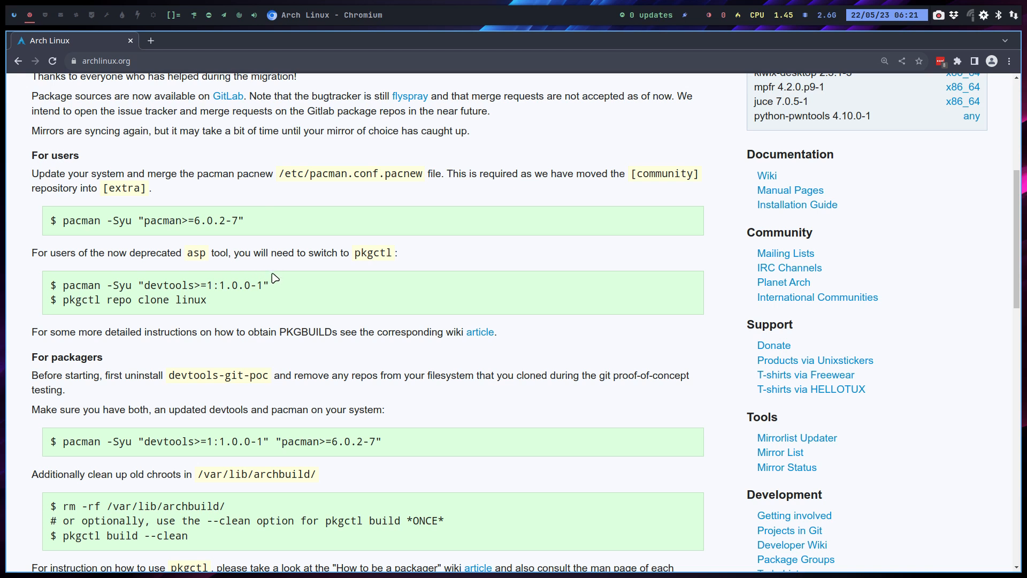
mouse_move(380, 185)
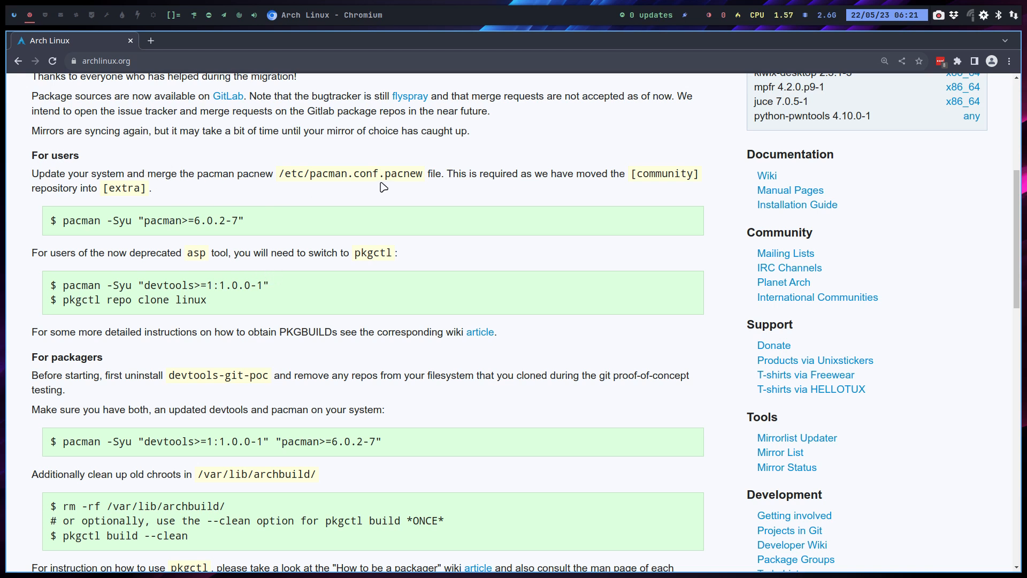
mouse_move(90, 191)
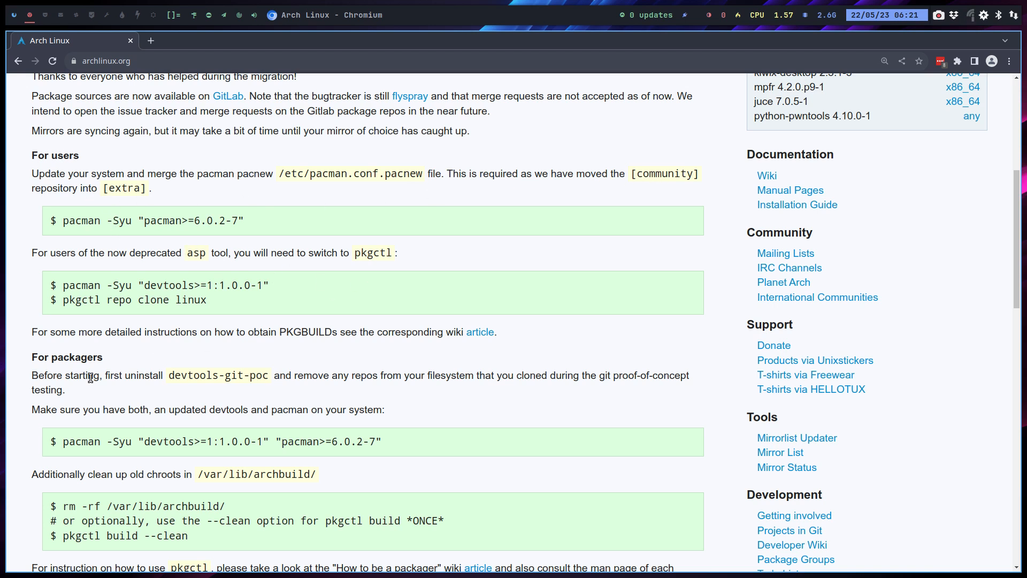
Scroll the Arch Linux news past 'For packagers' to the Git migration announcement.
scroll(down, 3)
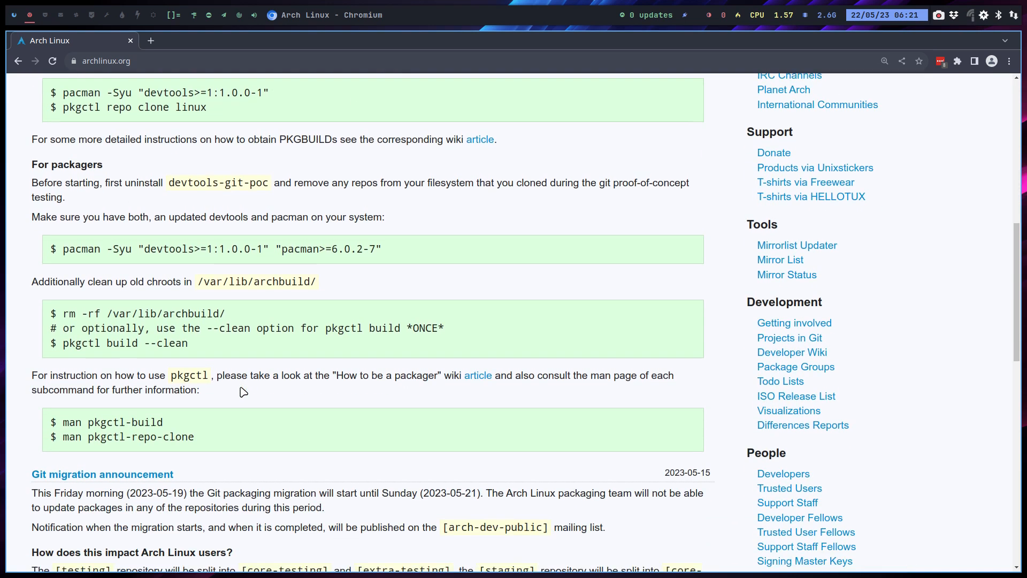
scroll(down, 3)
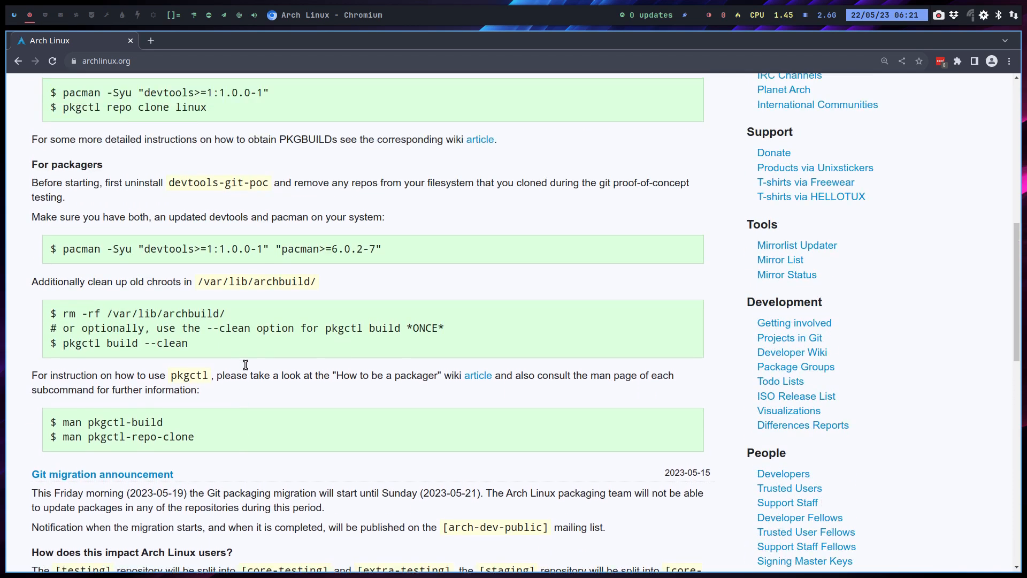
scroll(up, 3)
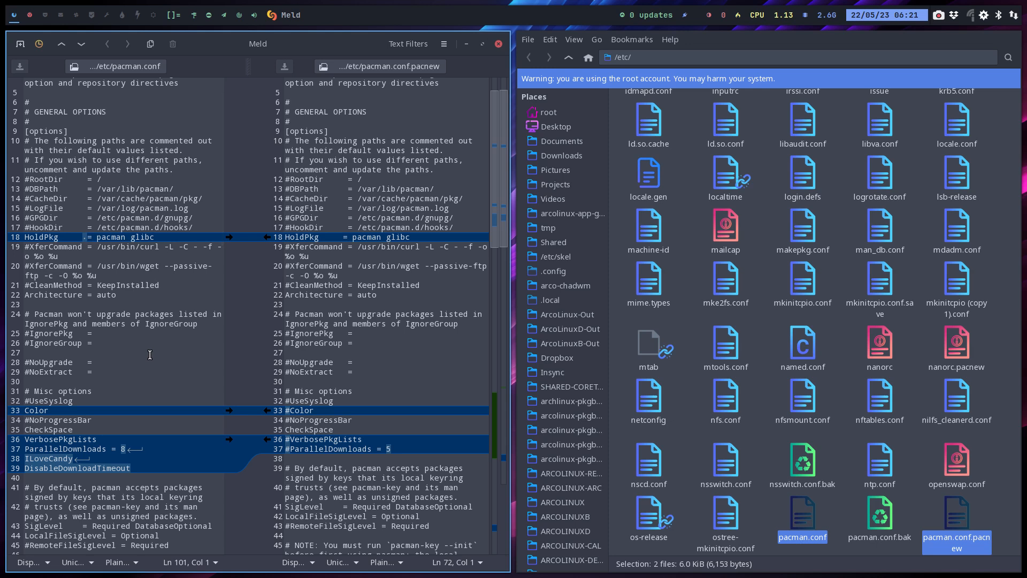
mouse_move(179, 332)
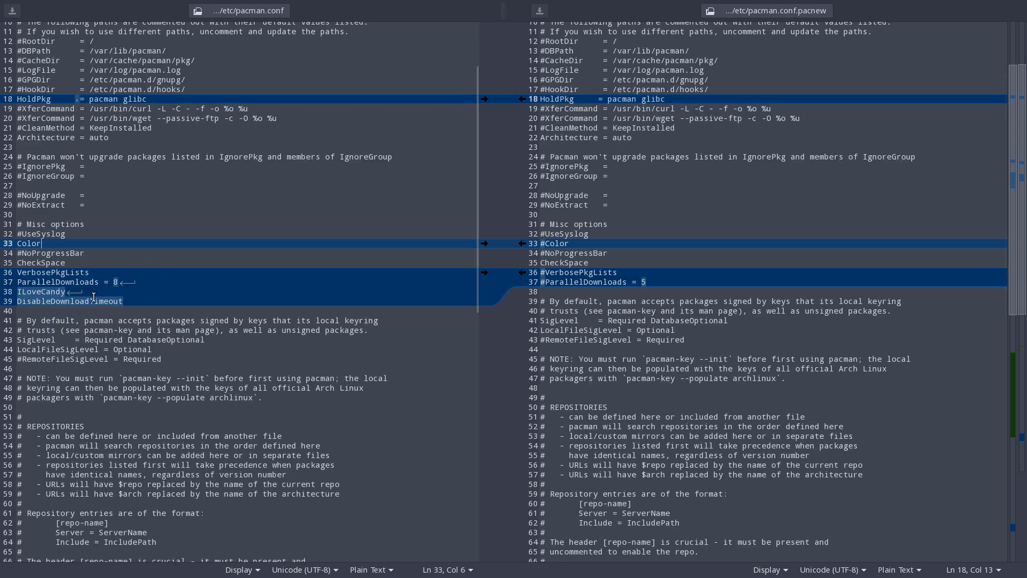
Focus the ParallelDownloads = 8 line, then scroll down toward the repository section.
click(116, 282)
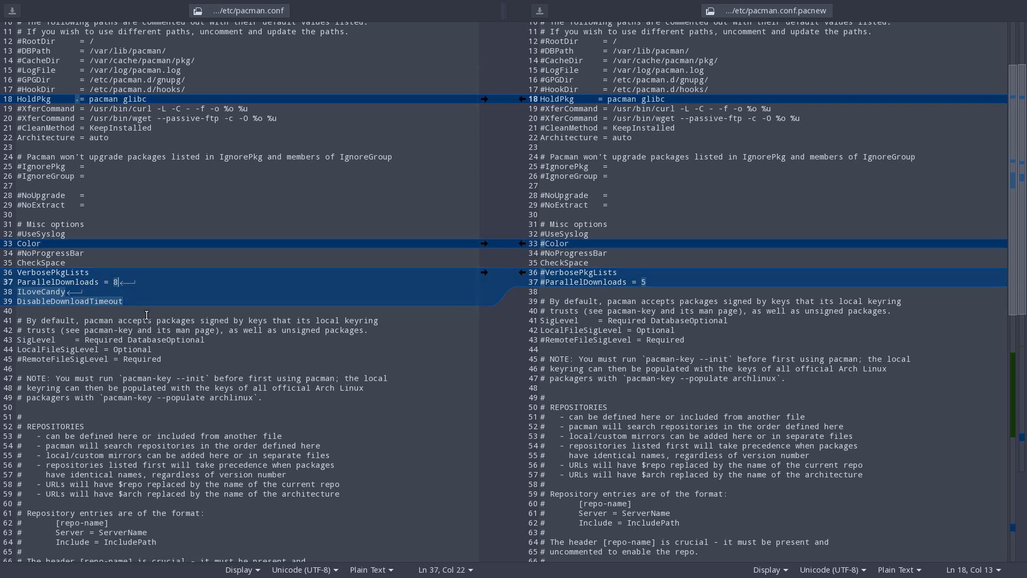
mouse_move(95, 320)
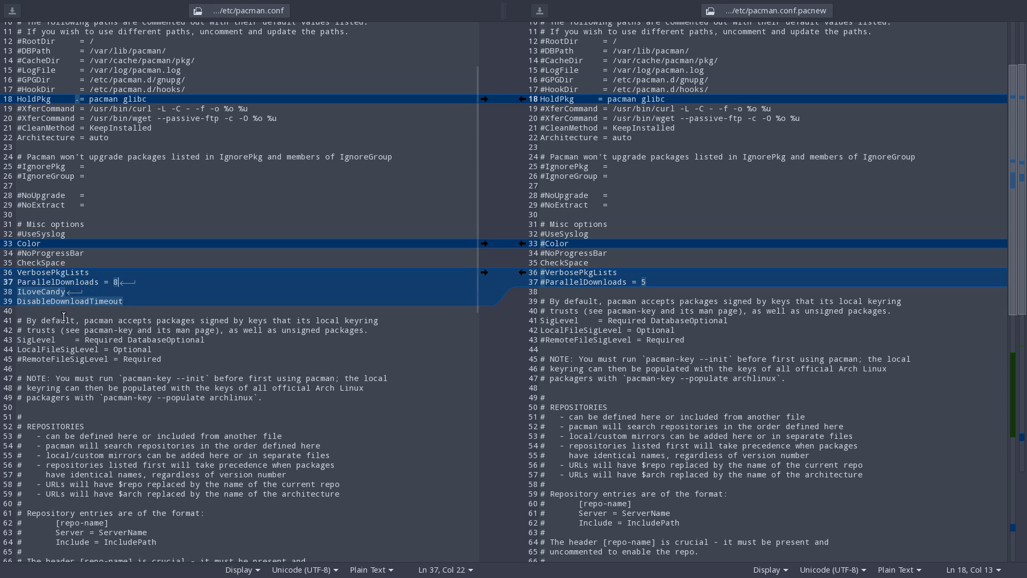
scroll(down, 3)
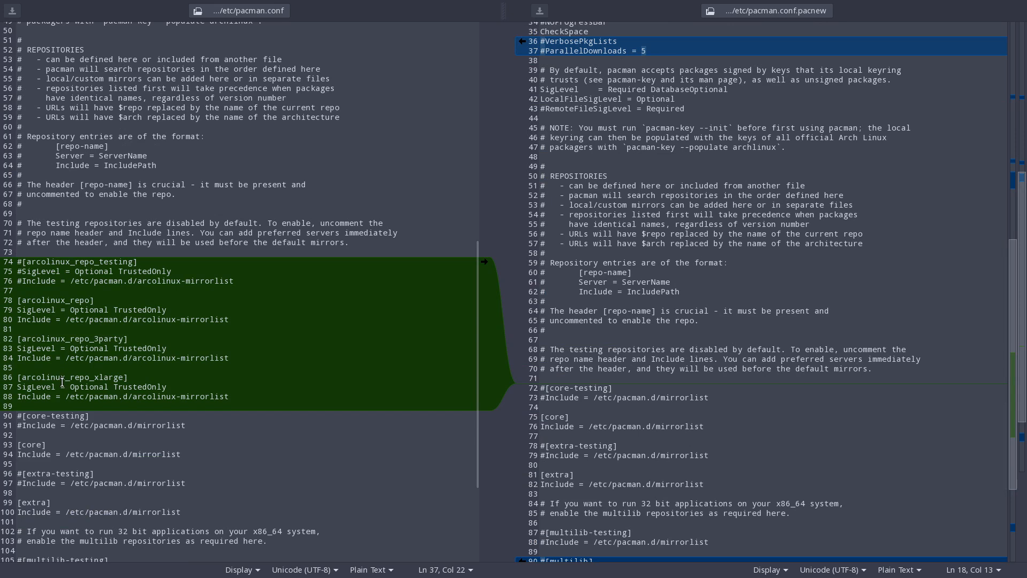
mouse_move(80, 258)
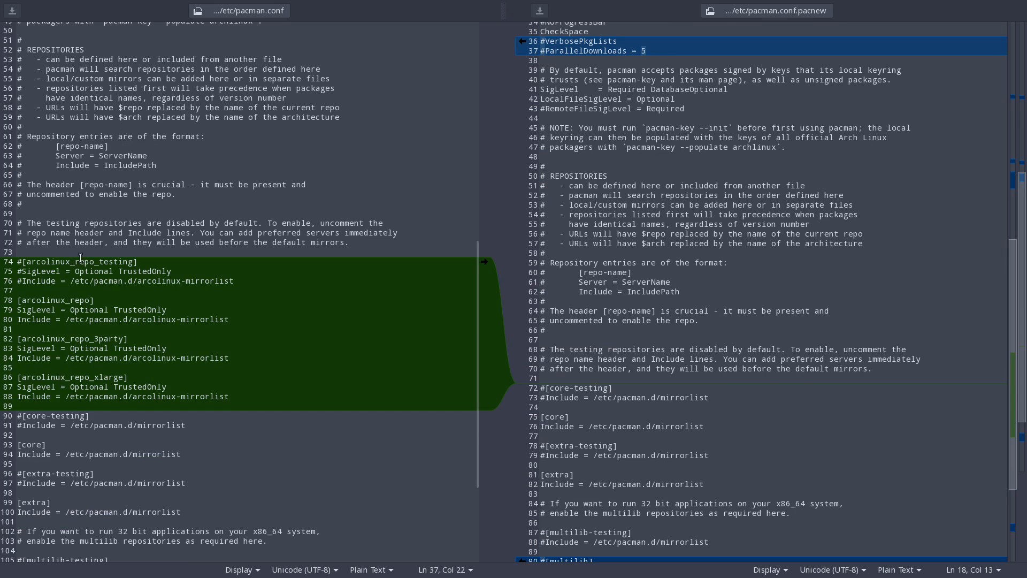
Select 'testing' in arcolinux_repo_testing and review repo blocks down to [multilib].
double_click(115, 261)
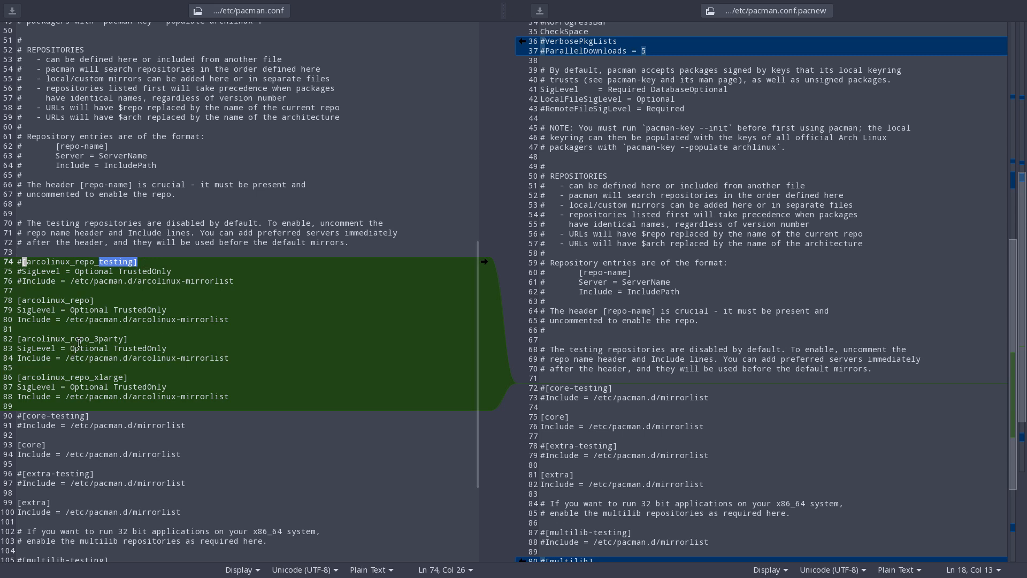
scroll(down, 3)
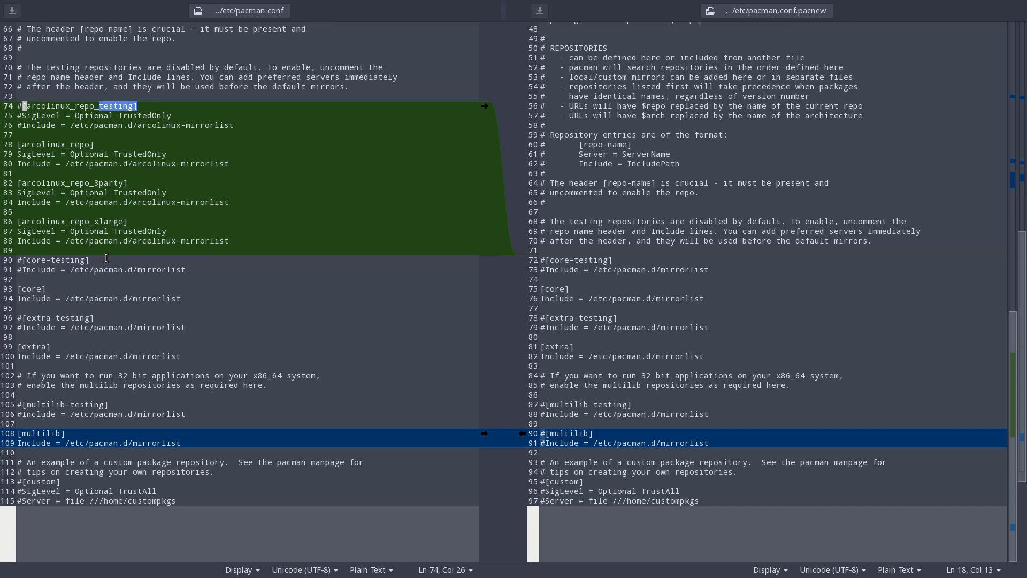
click(40, 289)
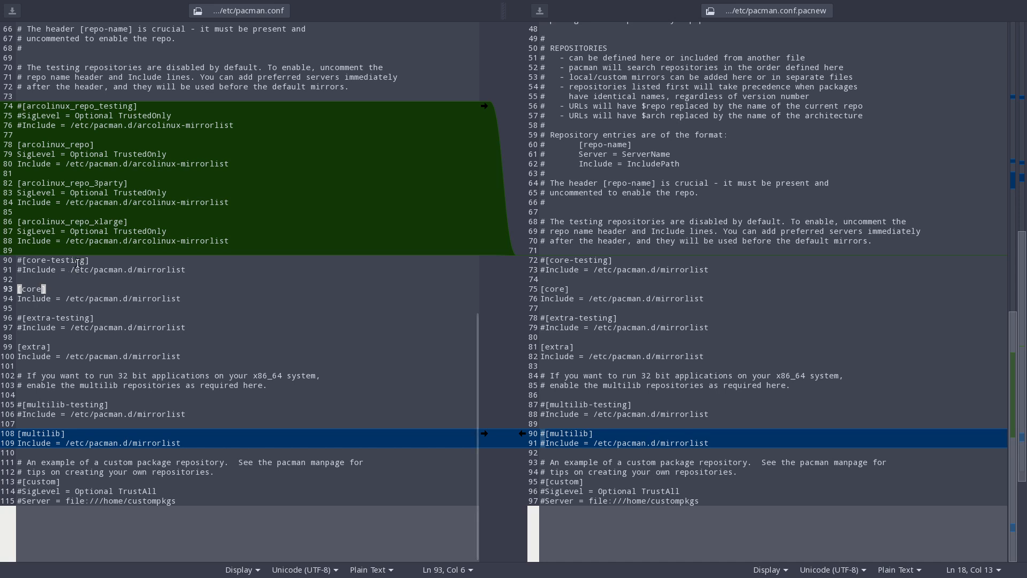
mouse_move(63, 318)
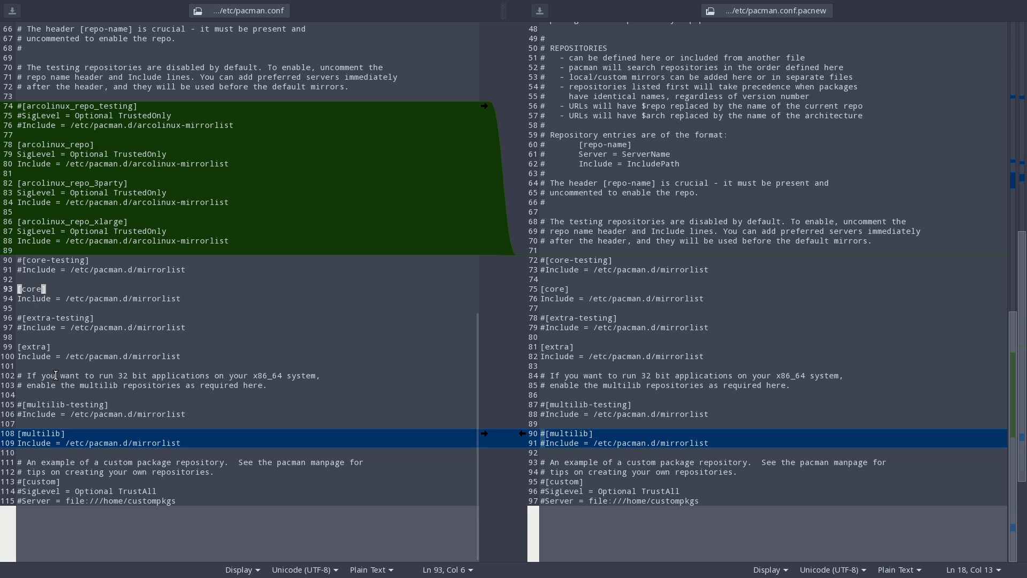
mouse_move(99, 396)
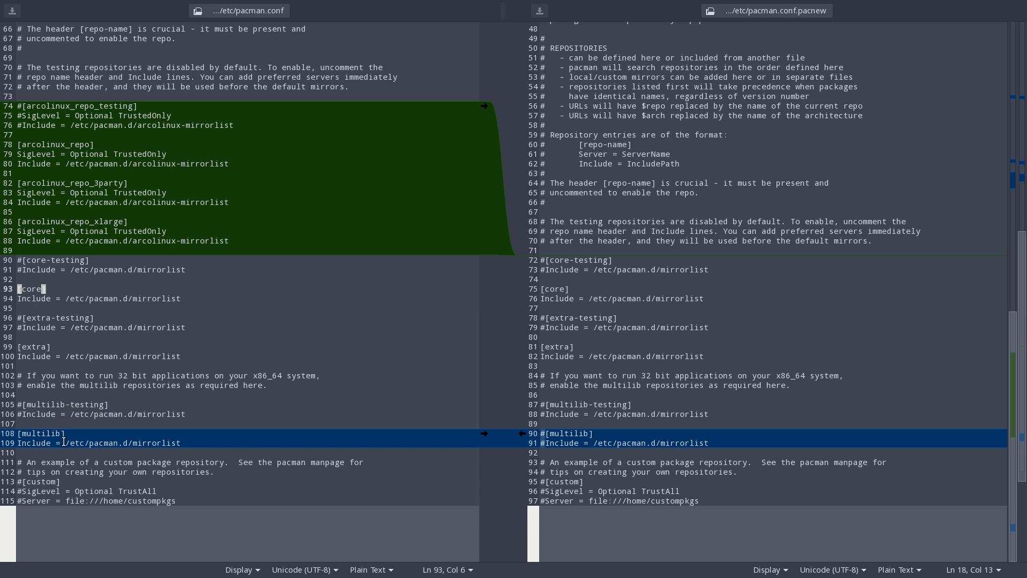
mouse_move(334, 505)
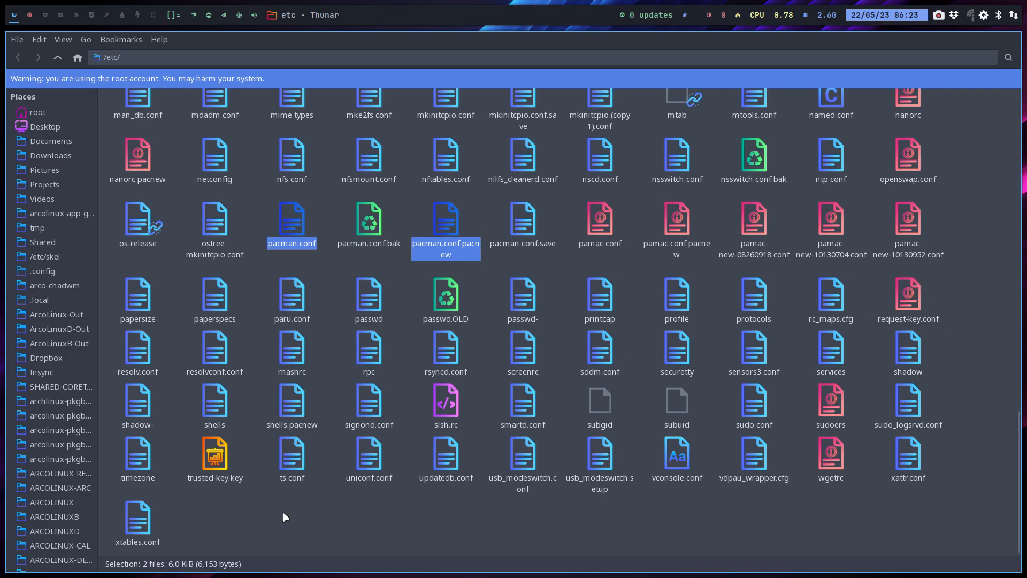
mouse_move(369, 228)
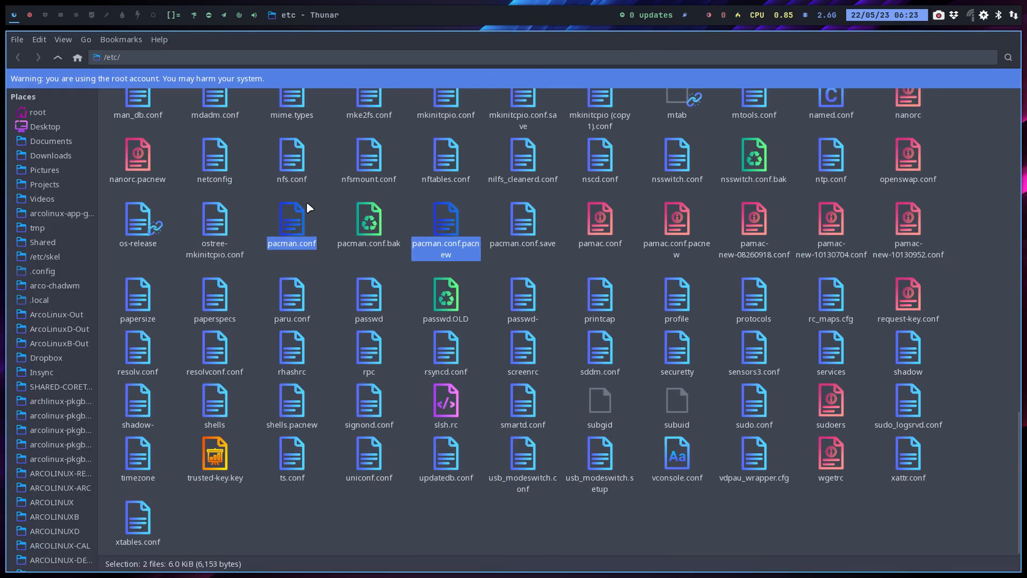
mouse_move(374, 229)
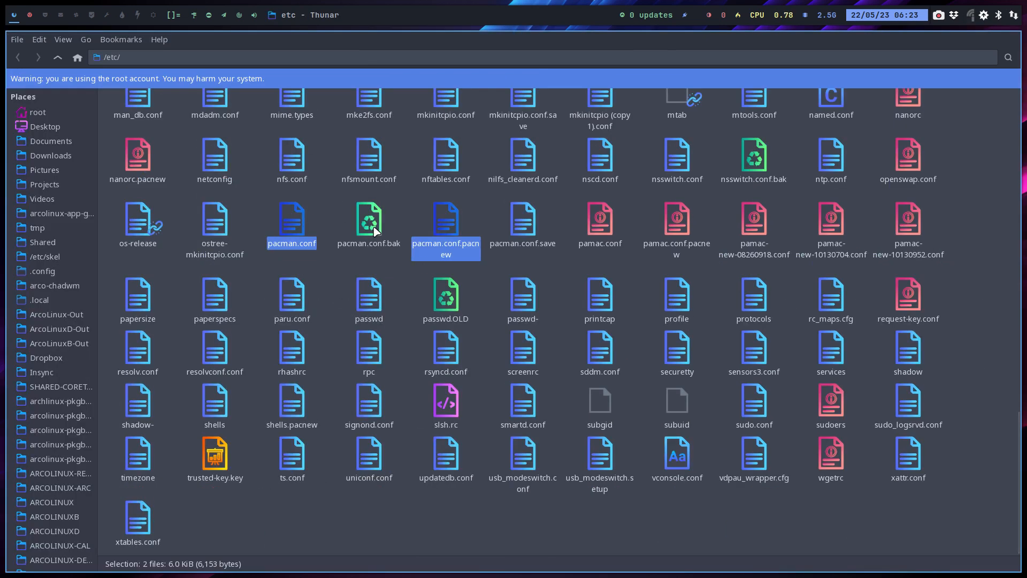
Clear the earlier selection and select pacman.conf together with pacman.conf.bak.
click(412, 242)
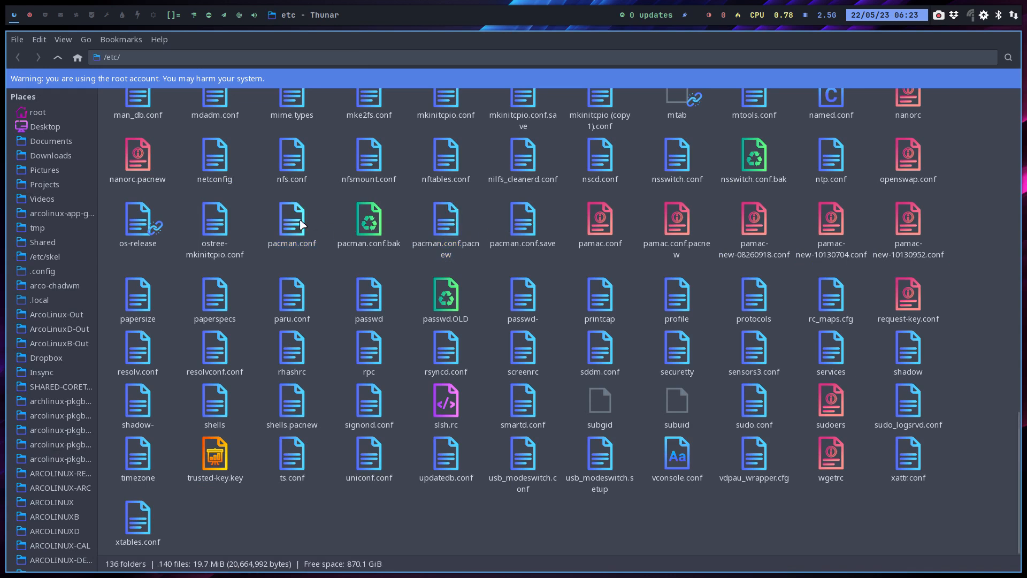
click(369, 217)
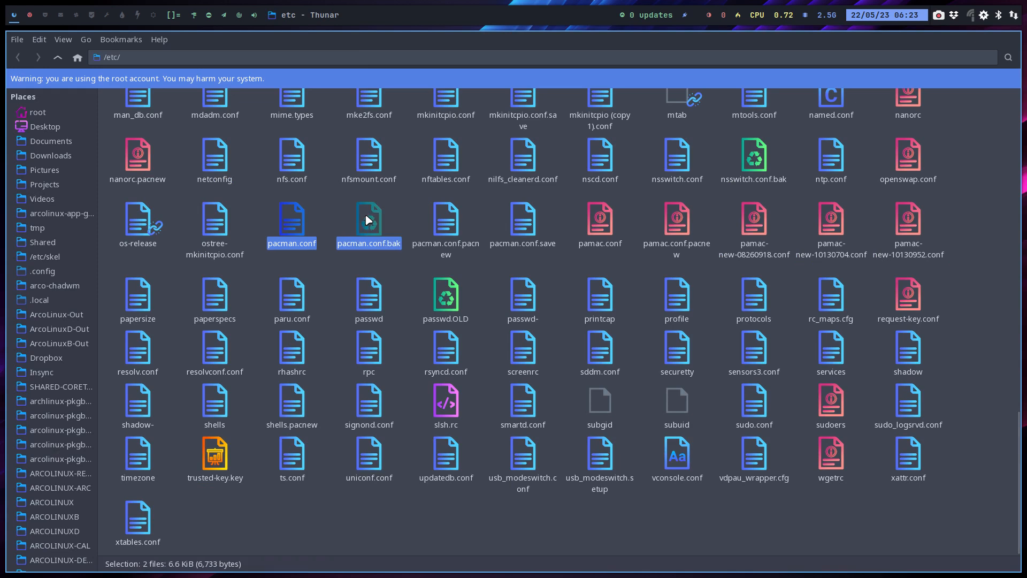
Compare pacman.conf with pacman.conf.bak and push the testing repo changes across.
right_click(367, 219)
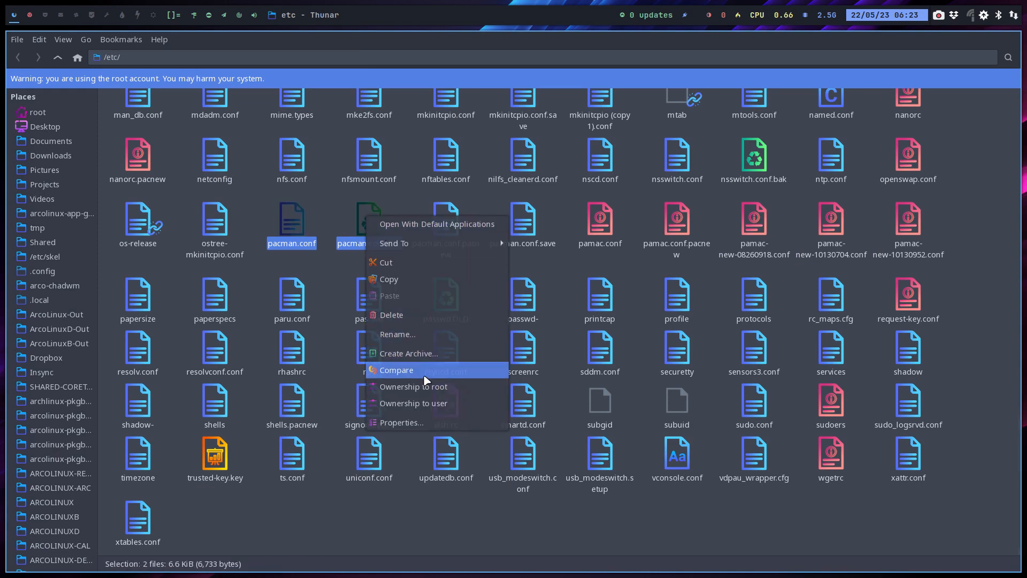
click(396, 370)
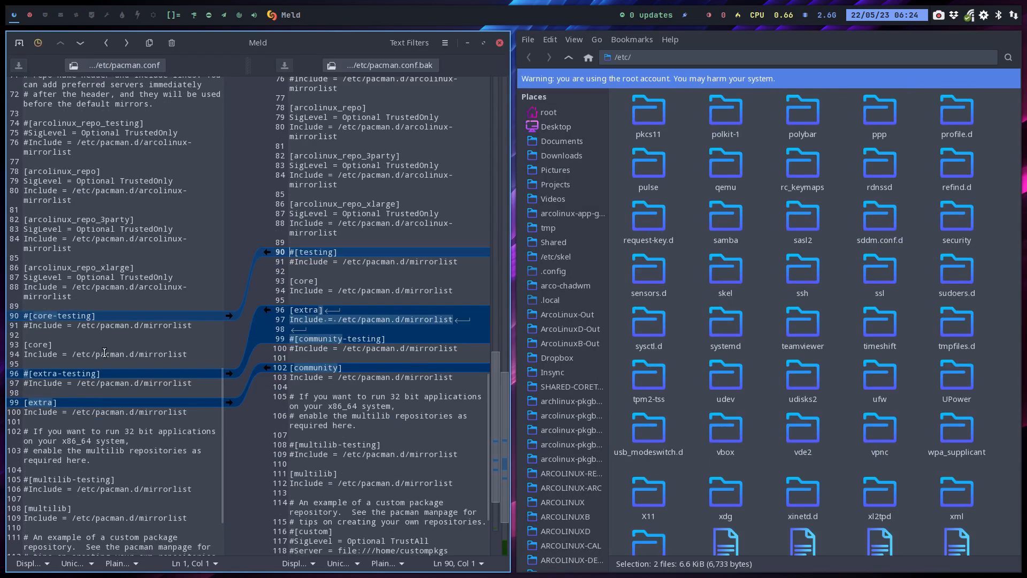
mouse_move(232, 324)
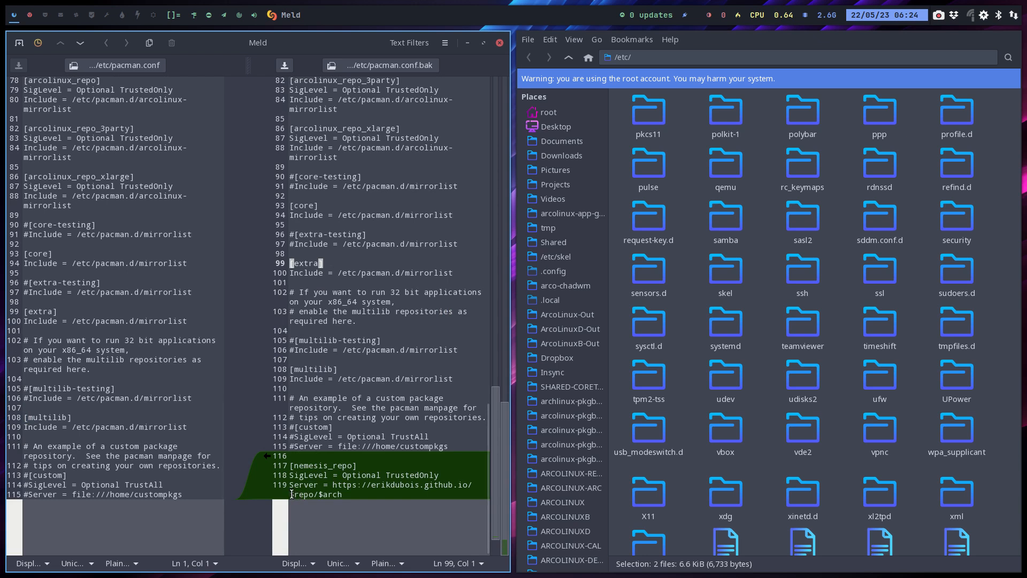
mouse_move(267, 462)
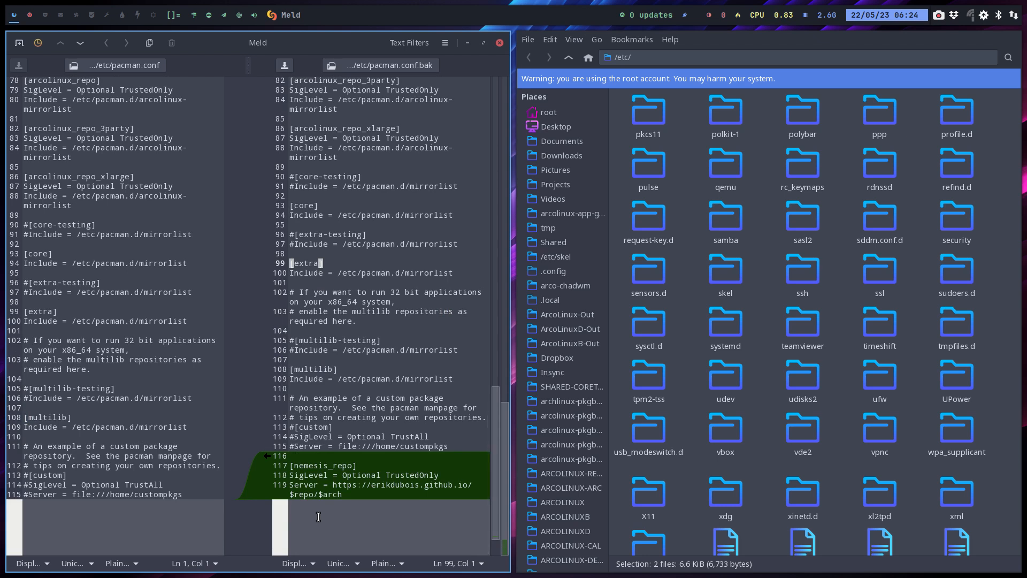
double_click(395, 485)
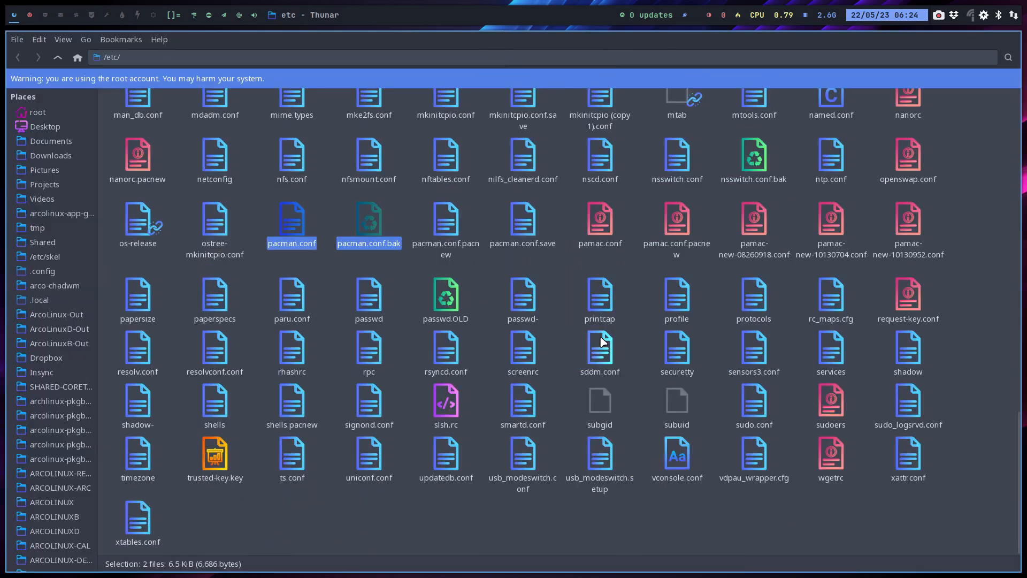
Open a Meld comparison of pacman.conf and pacman.conf.save.
click(523, 217)
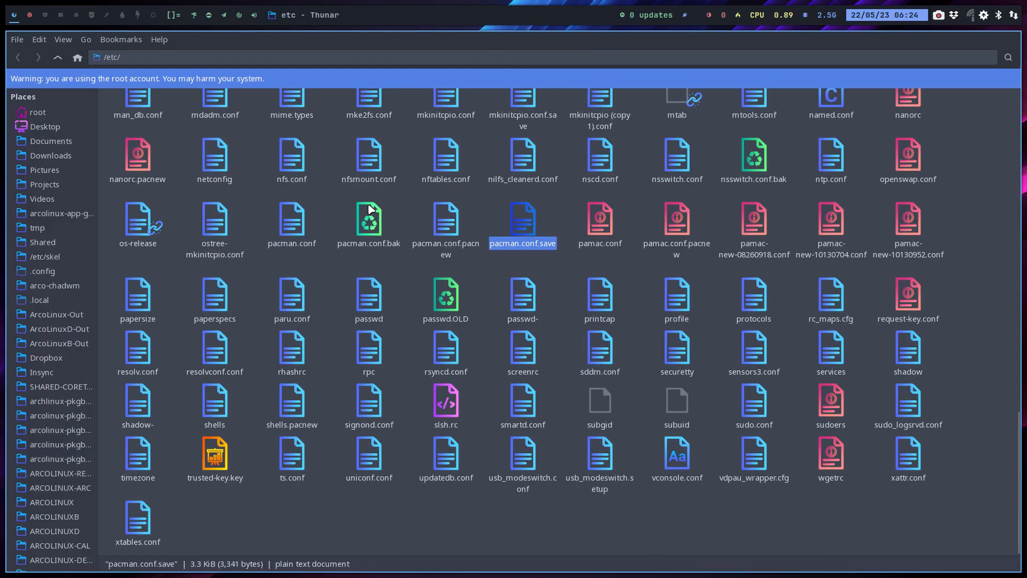
right_click(292, 220)
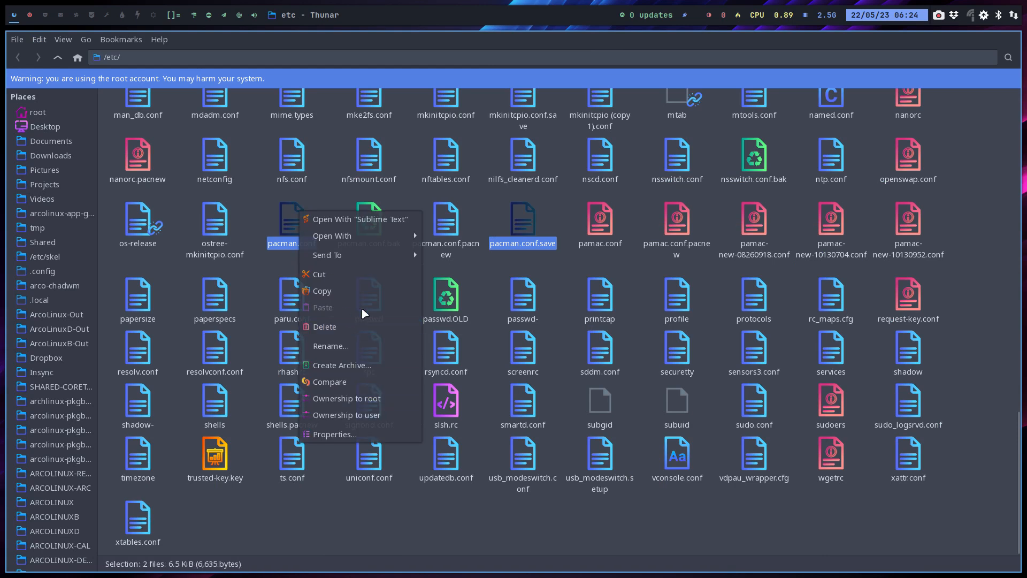
mouse_move(357, 364)
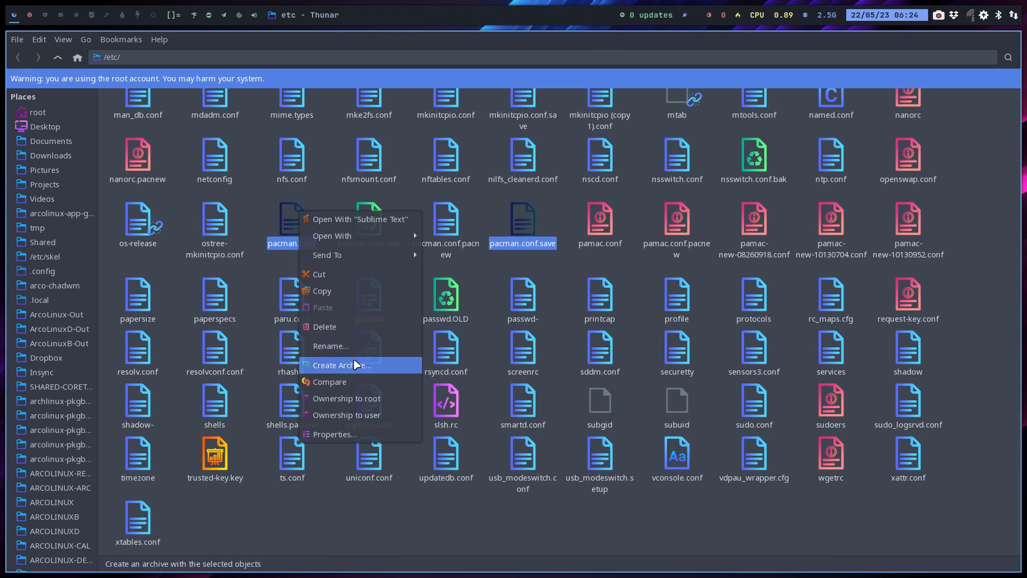
mouse_move(348, 381)
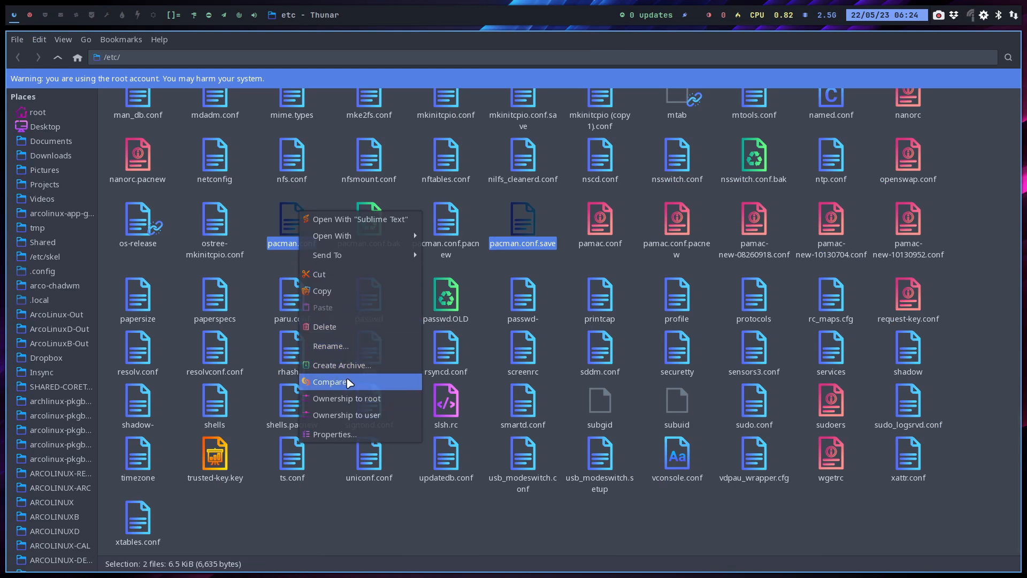
click(329, 382)
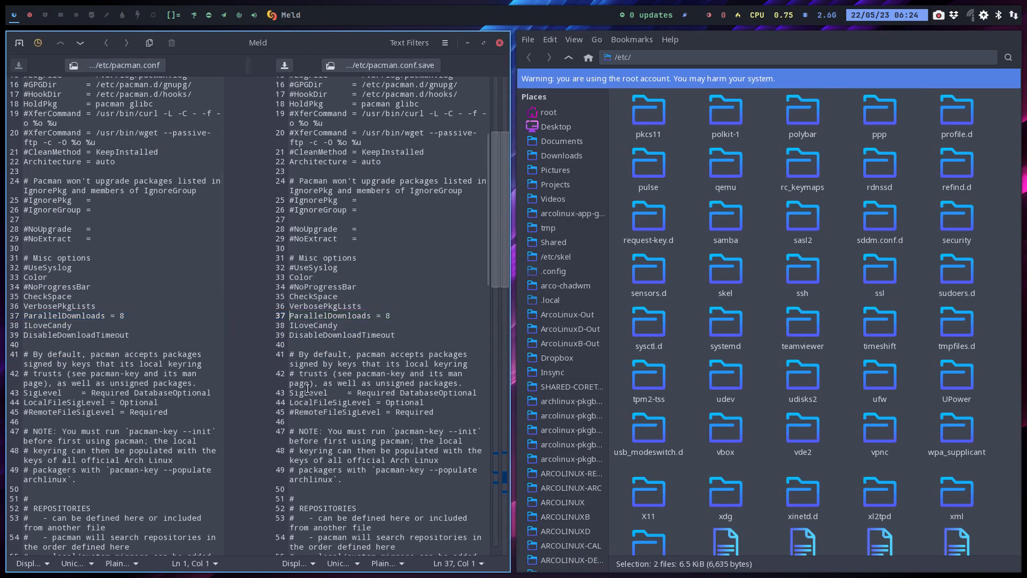
Review the now-identical files, then close Meld and answer the save prompt.
scroll(down, 3)
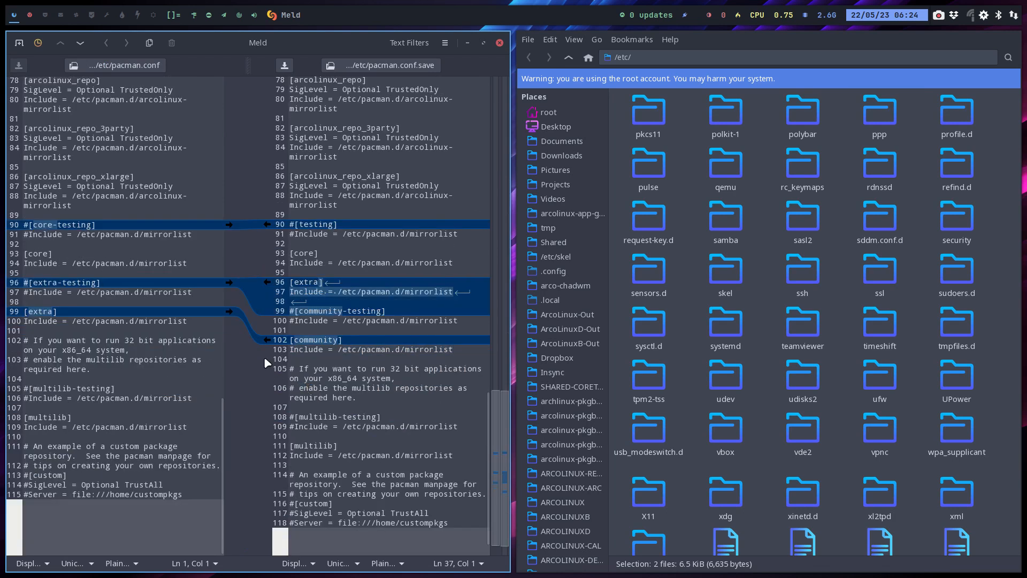
mouse_move(229, 227)
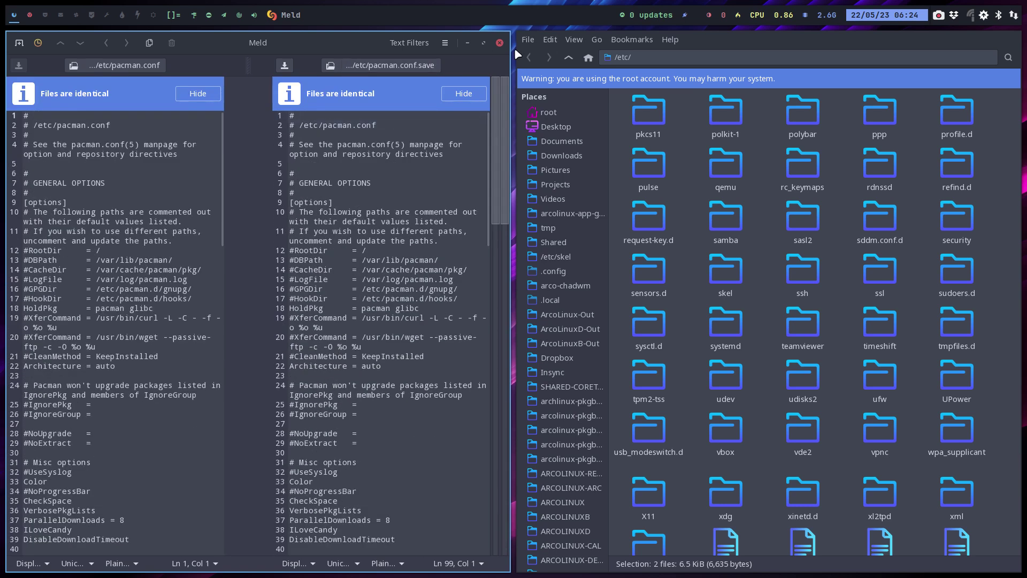
click(500, 42)
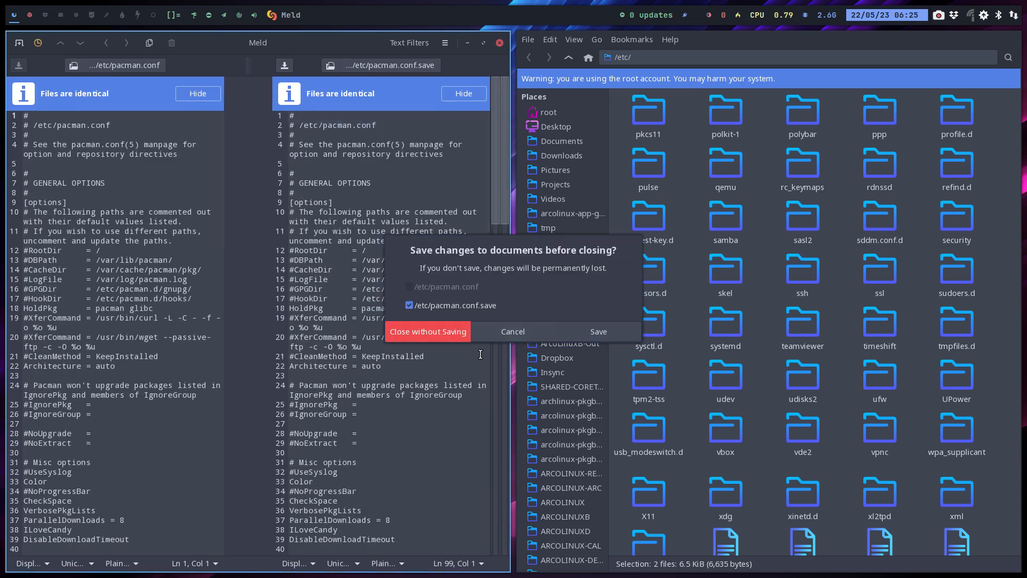
click(427, 331)
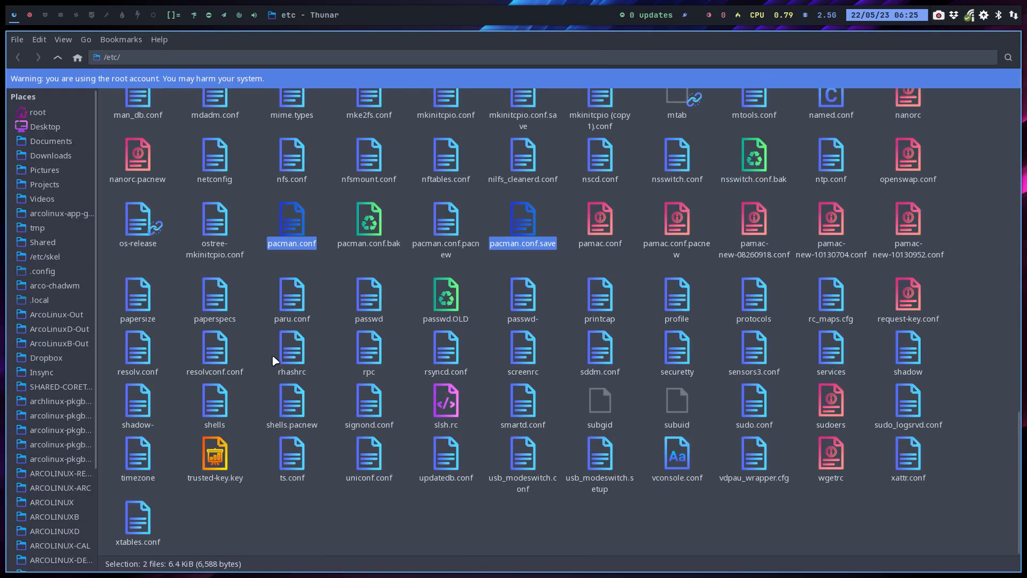
mouse_move(549, 226)
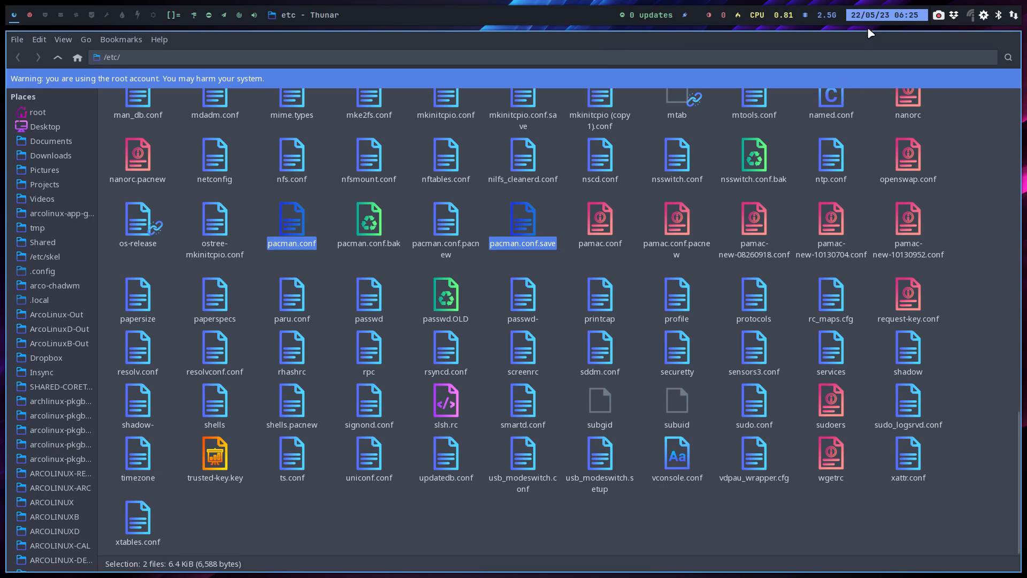
mouse_move(795, 198)
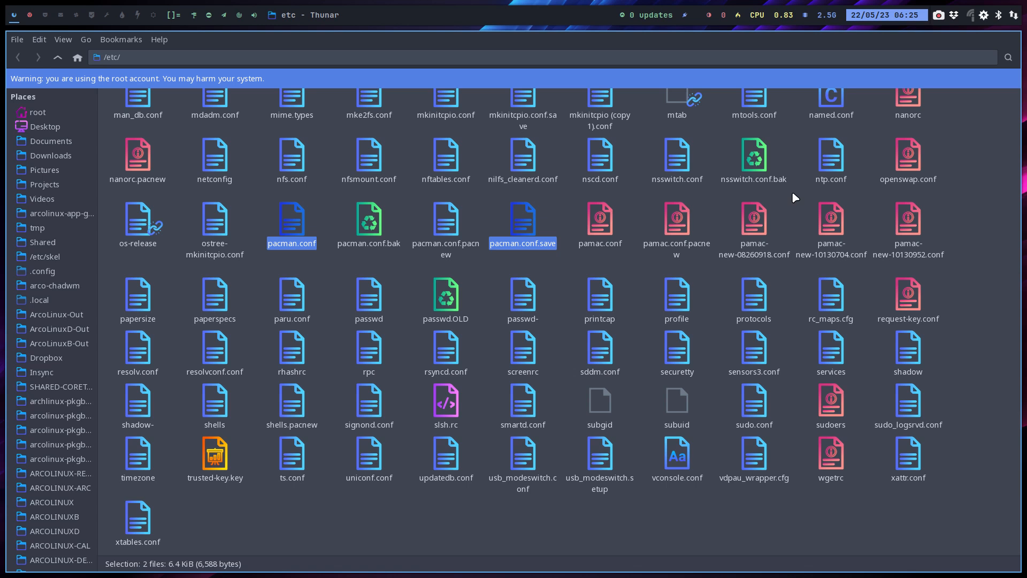
mouse_move(264, 277)
text(syd)
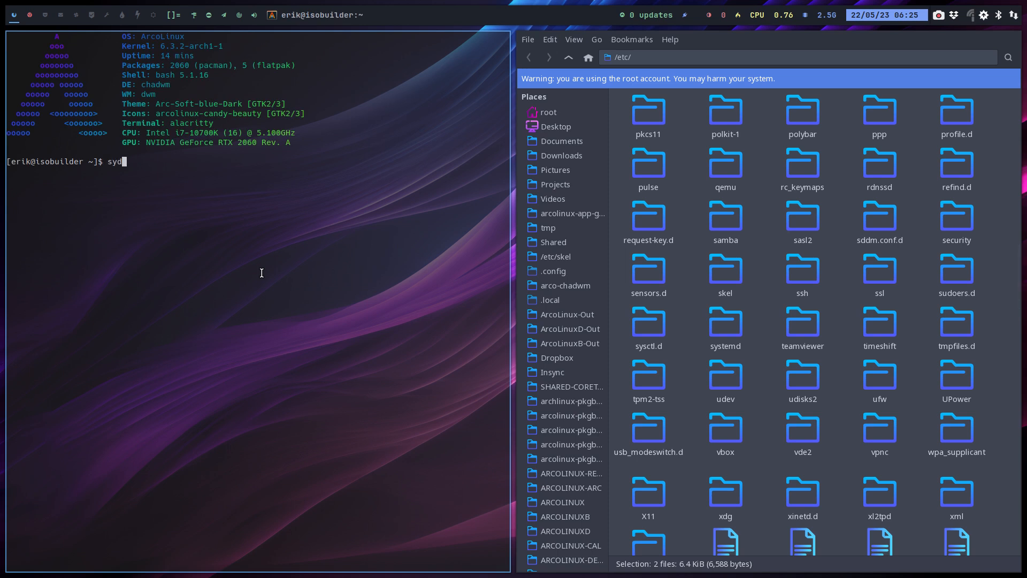
Query the installed pacman package with sudo and enter the password.
text(uo)
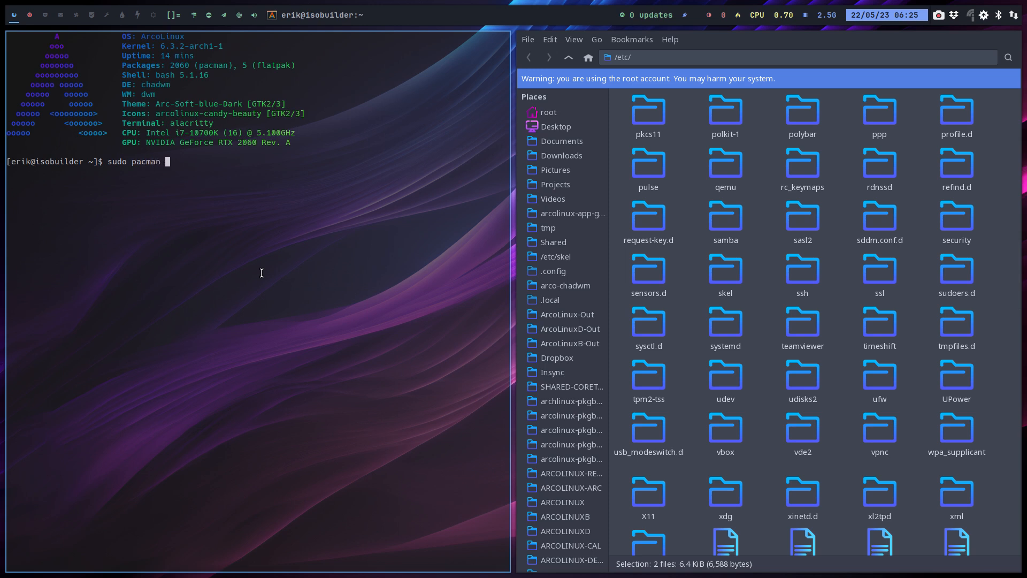
text(-S)
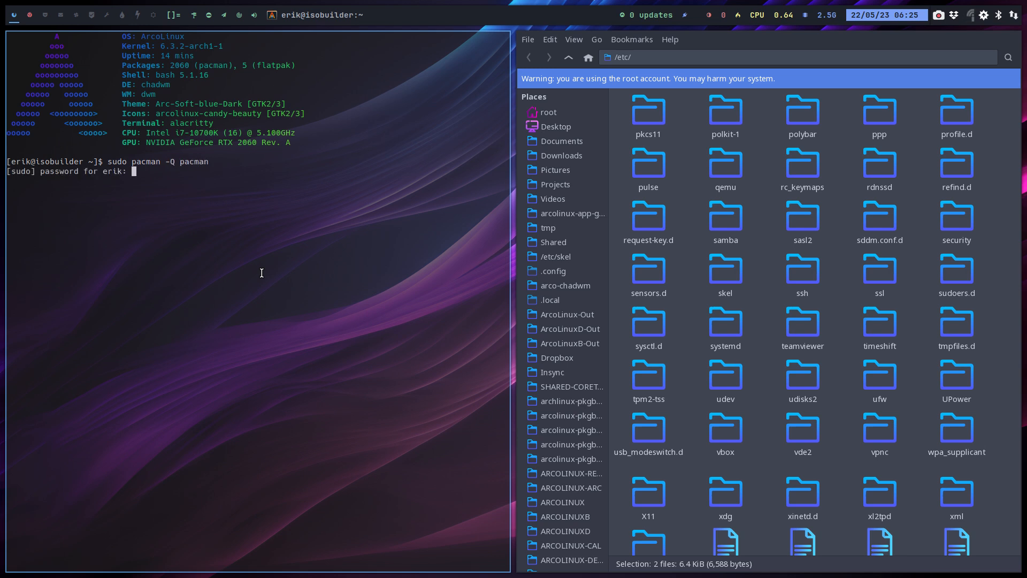
key(Enter)
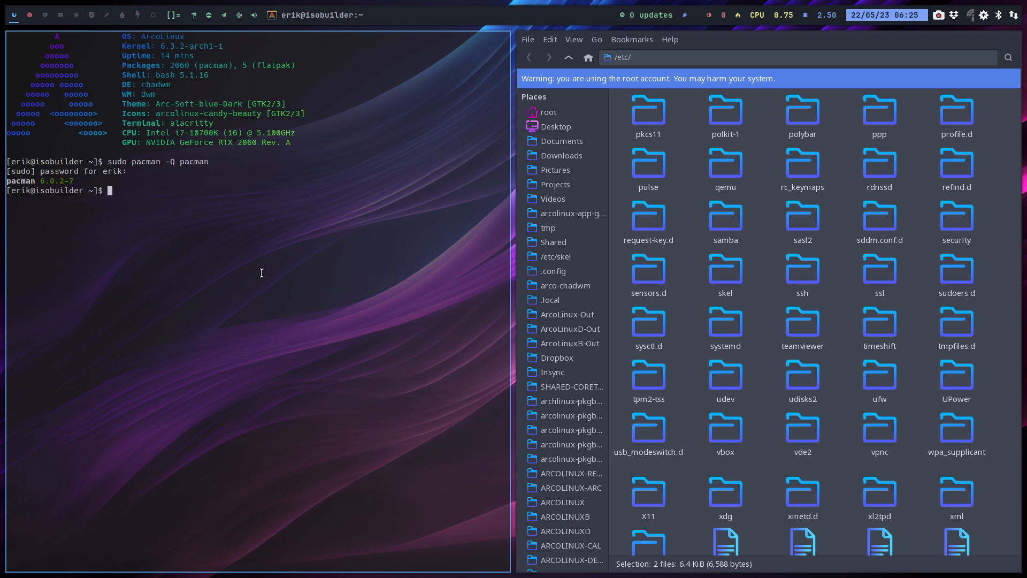